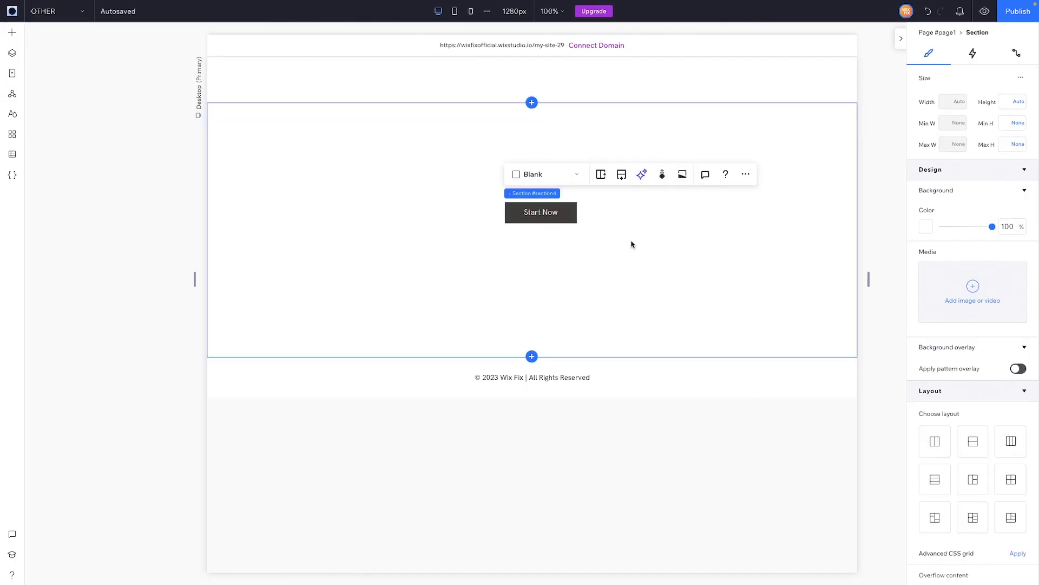
# - Select the Start Now button on the canvas to reveal its design settings
pyautogui.click(540, 212)
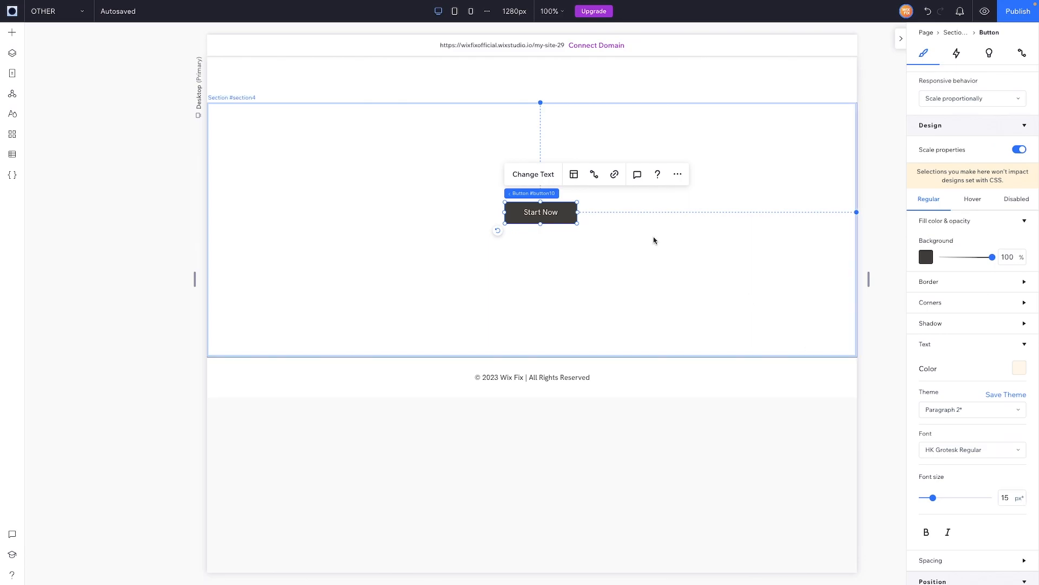
pyautogui.moveTo(952, 485)
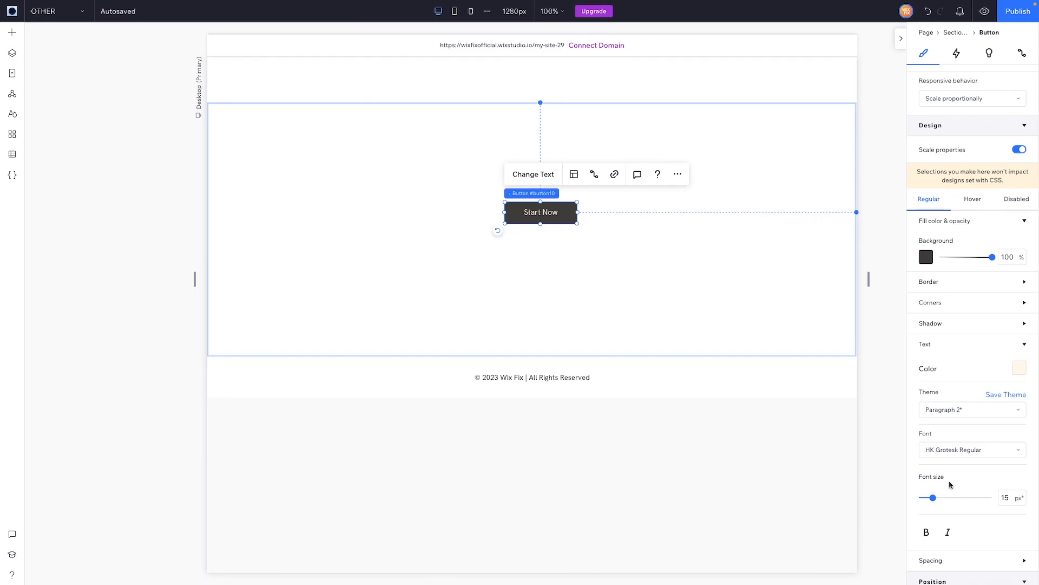
# - Set the Start Now button's font size to 16 px on the mobile breakpoint, then return to desktop
pyautogui.click(471, 11)
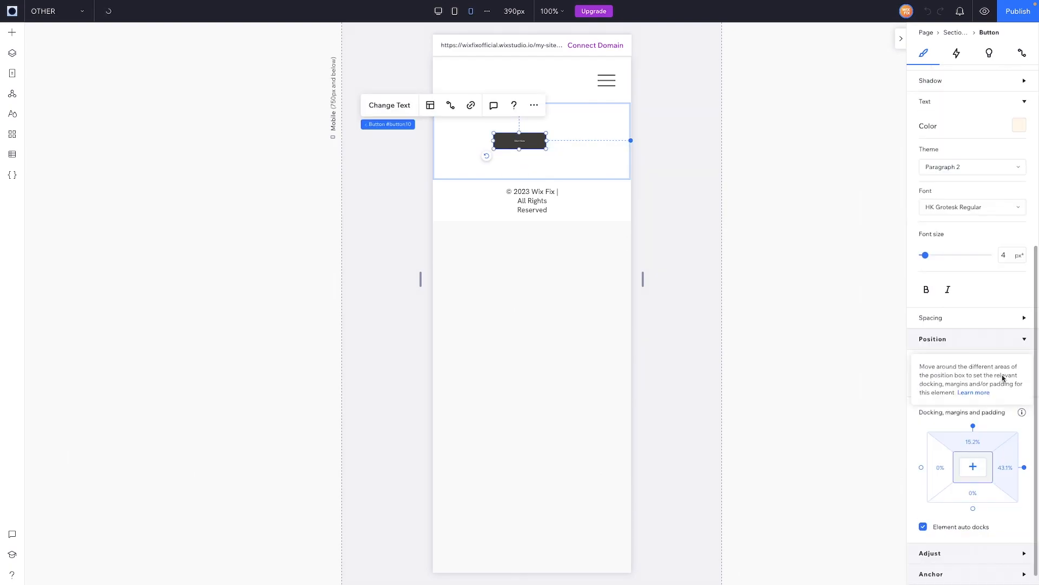
pyautogui.write('16')
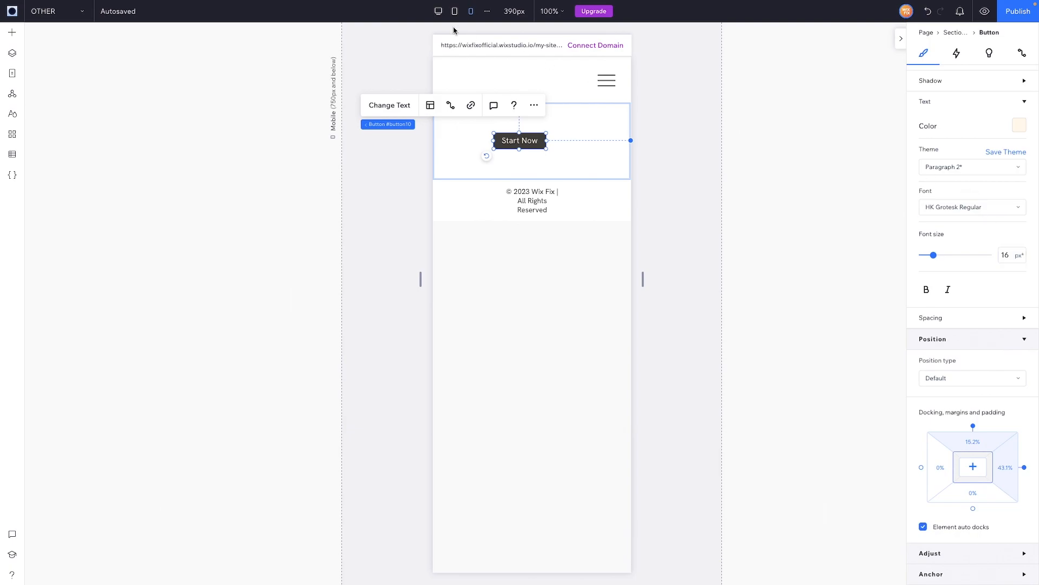
pyautogui.click(438, 11)
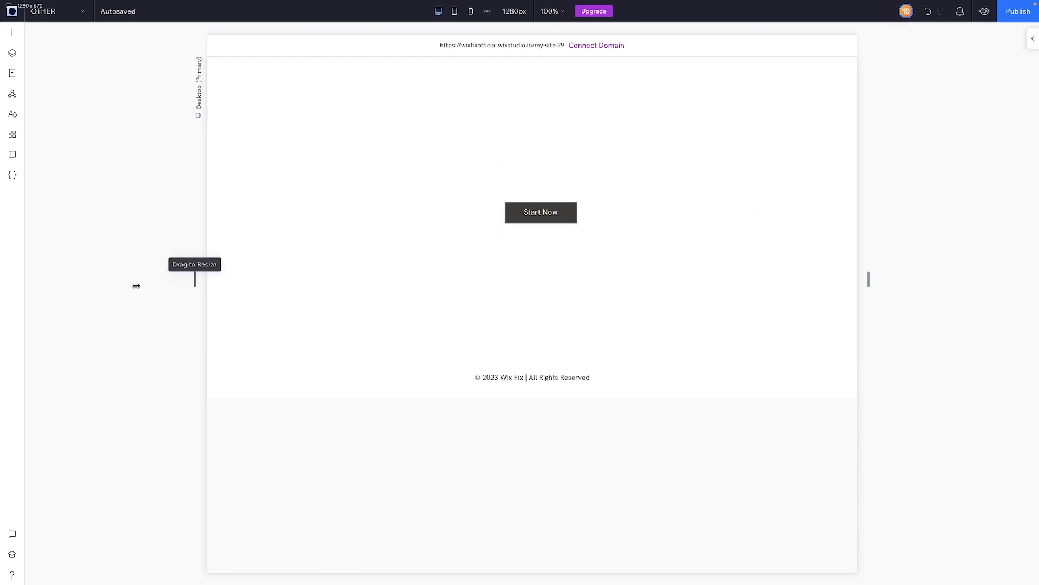
# - Enable advanced sizing on the Start Now button with a 200 px maximum width
pyautogui.click(540, 212)
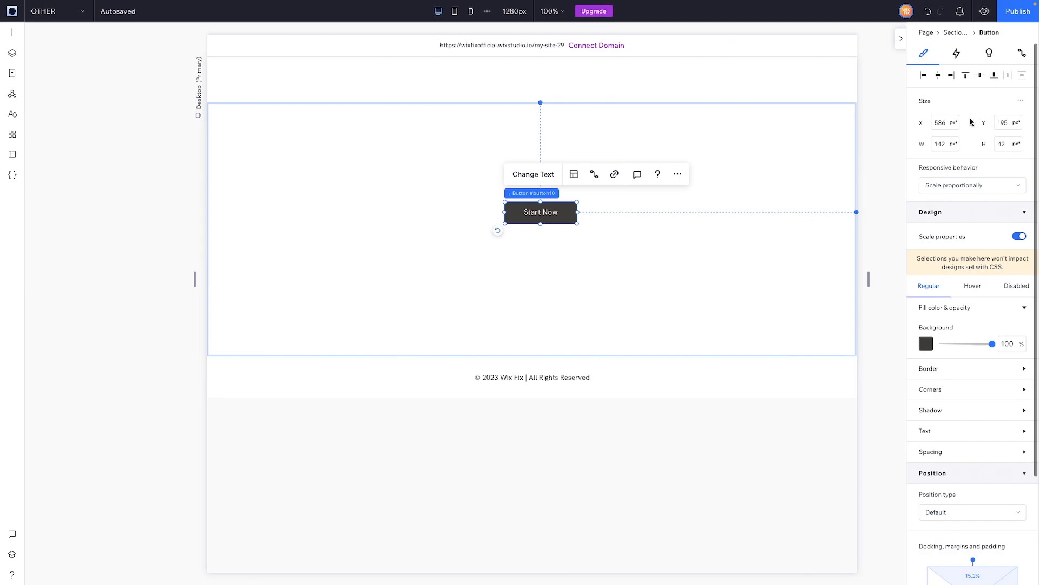
pyautogui.moveTo(1021, 100)
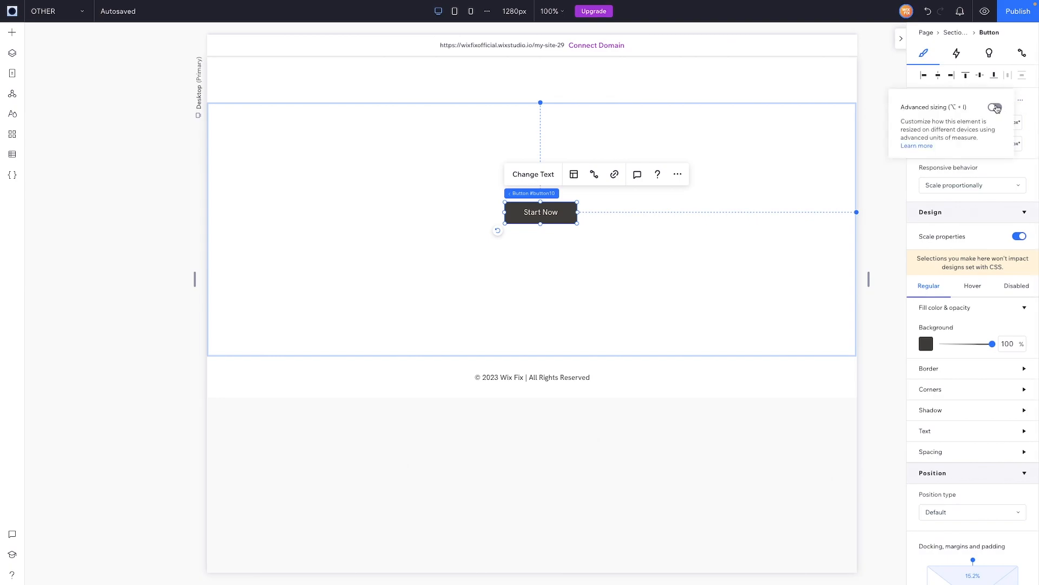
pyautogui.click(994, 108)
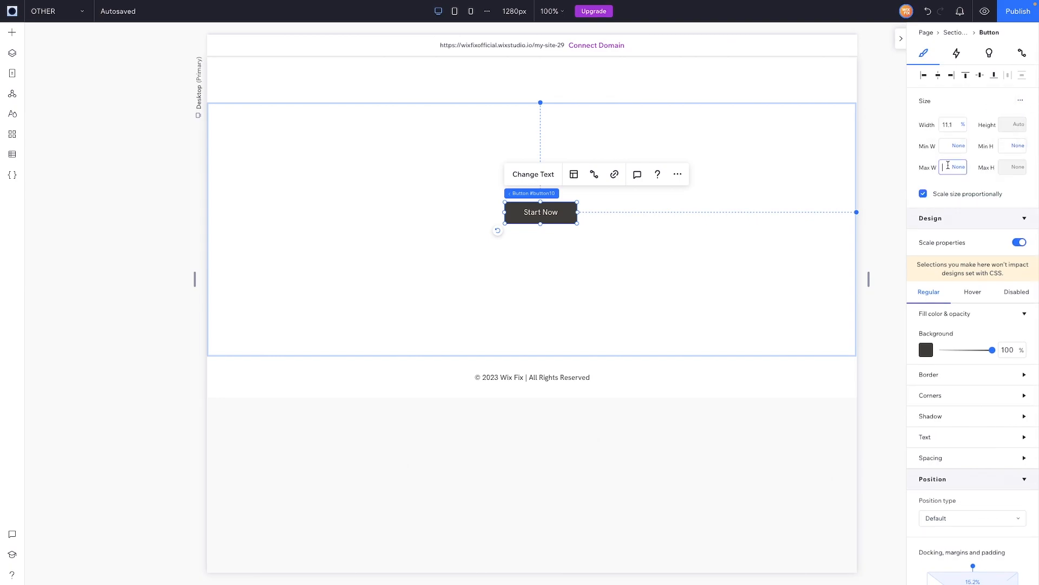
pyautogui.write('200')
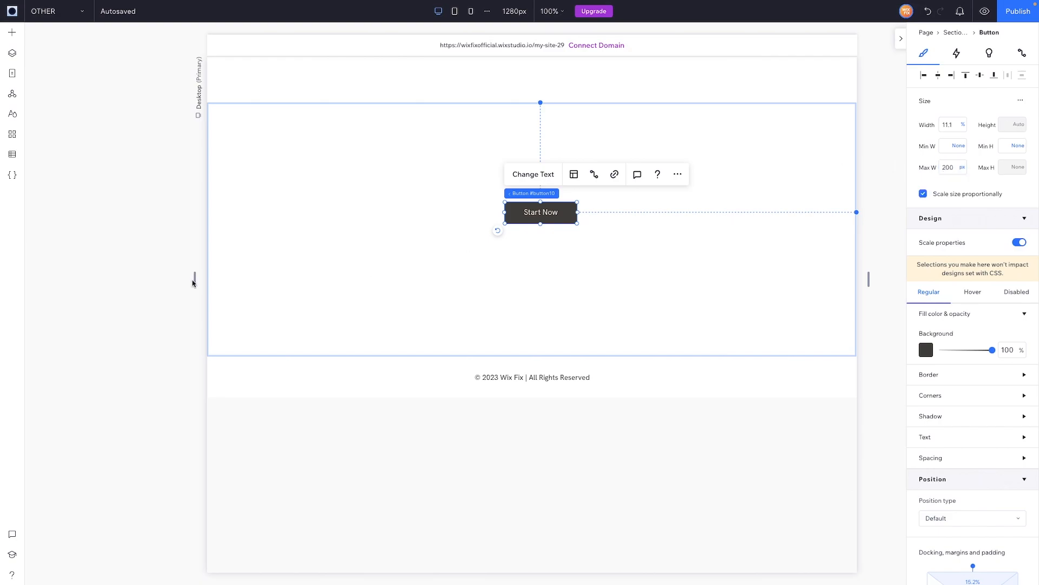
pyautogui.moveTo(193, 279)
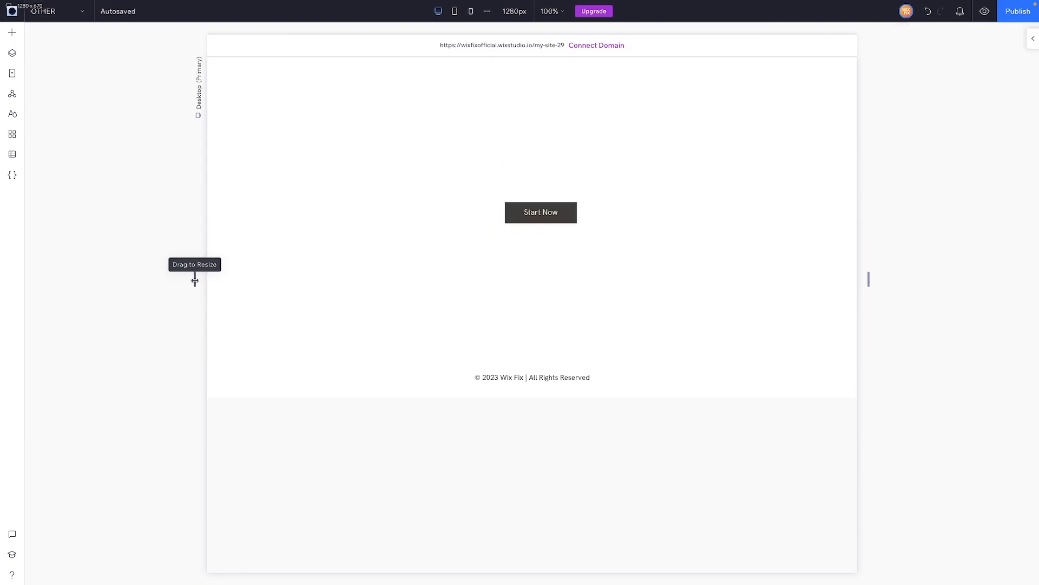
# - Widen the desktop canvas preview to about 5074 px to see the button's text wrap
pyautogui.moveTo(194, 279); pyautogui.dragTo(26, 278)
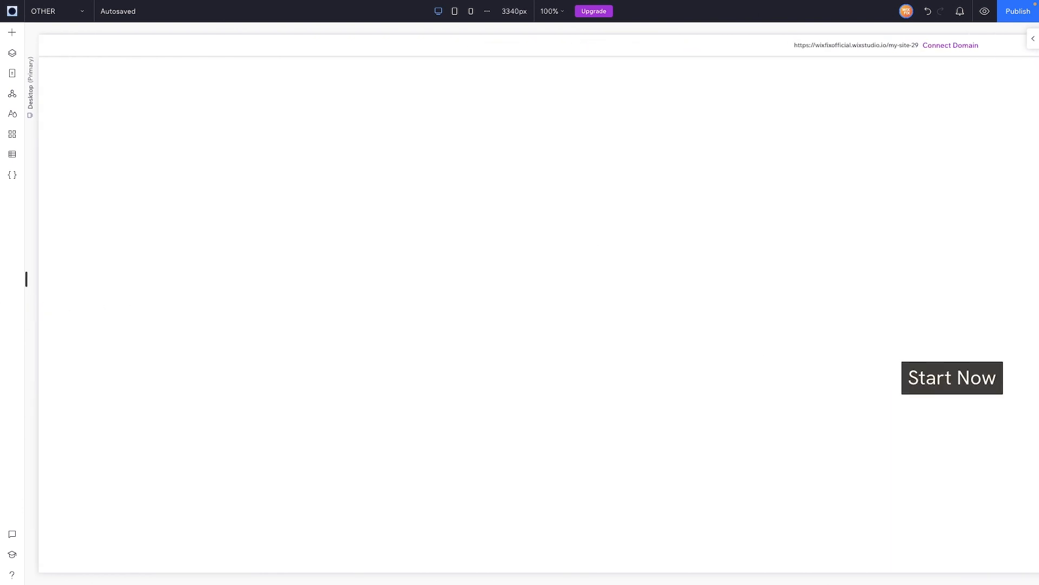
pyautogui.click(951, 376)
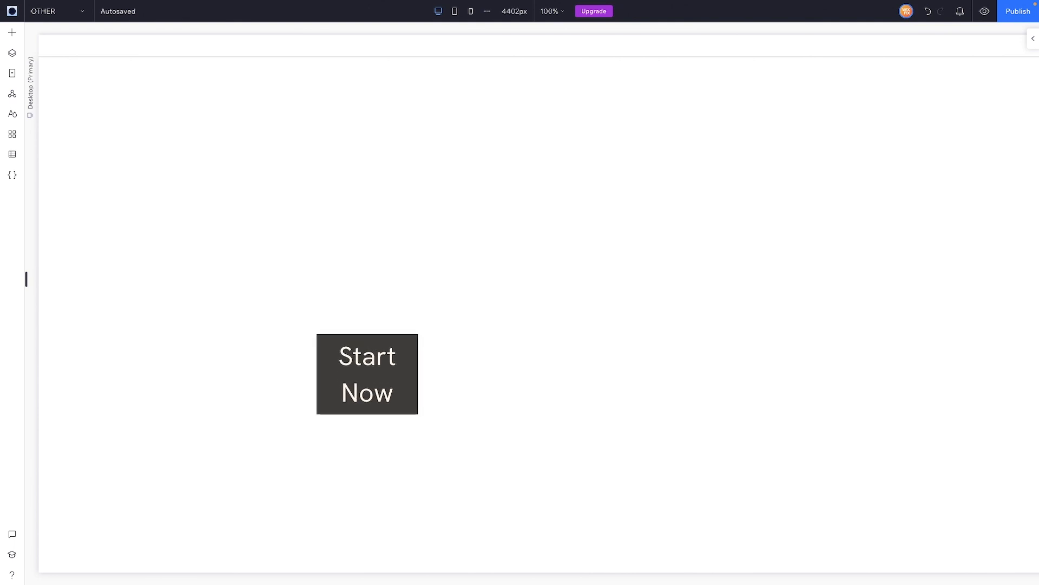
pyautogui.moveTo(367, 374); pyautogui.dragTo(410, 441)
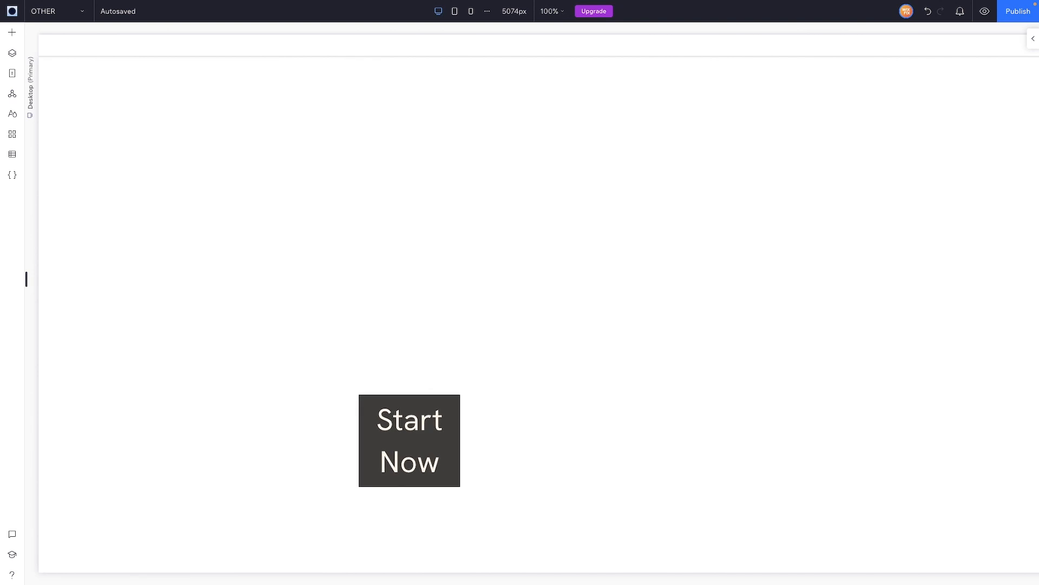
# - Recenter the Start Now button, switch off proportional scaling, then delete the button
pyautogui.click(409, 441)
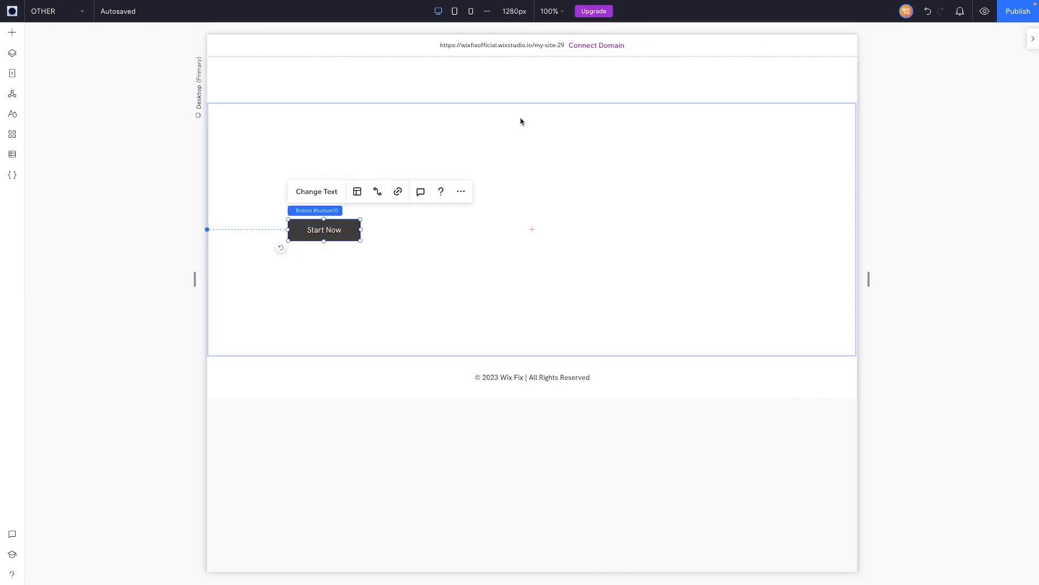
pyautogui.moveTo(324, 229); pyautogui.dragTo(585, 226)
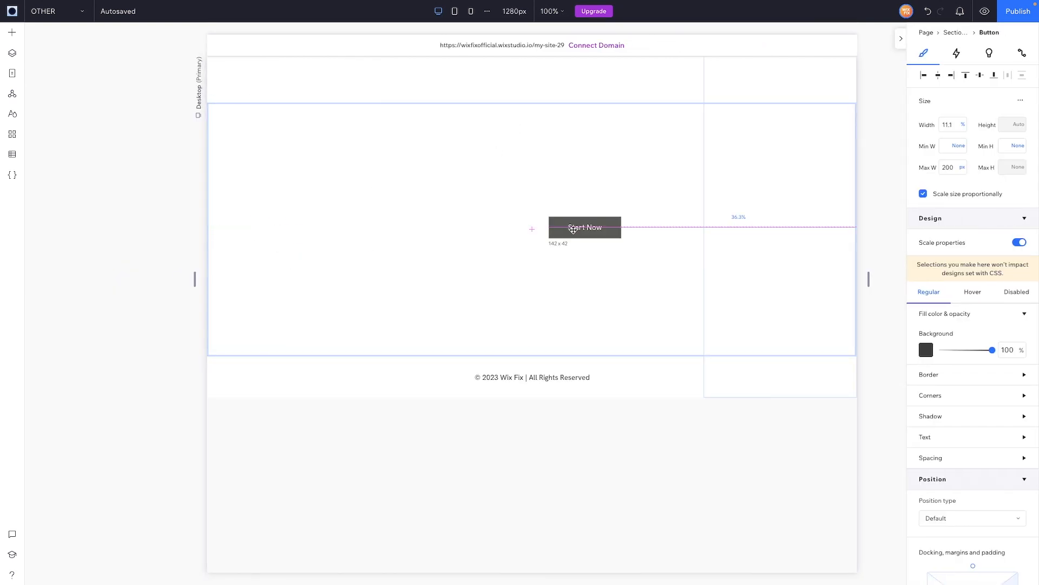
pyautogui.click(584, 228)
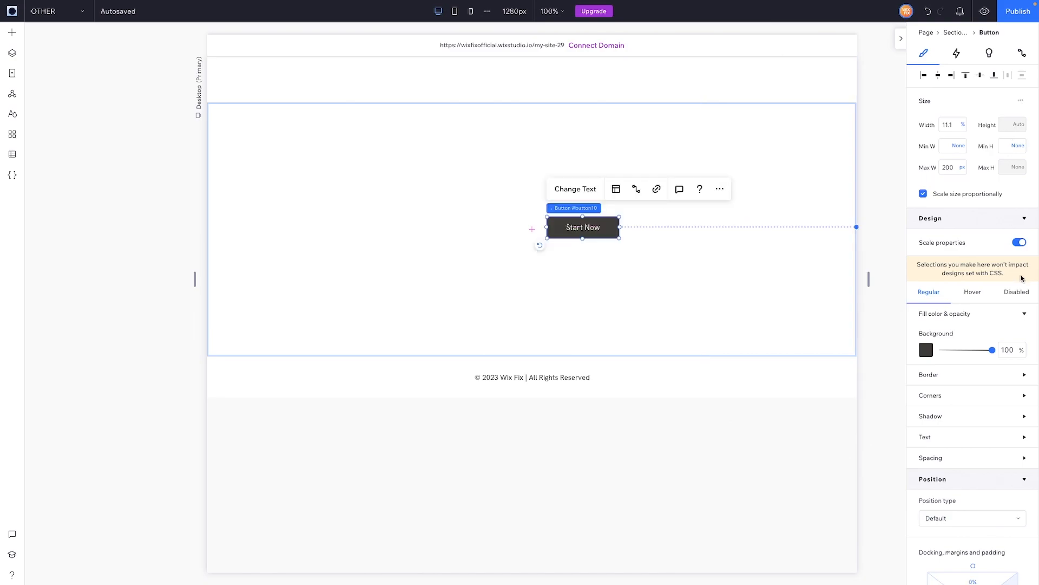
pyautogui.click(1020, 242)
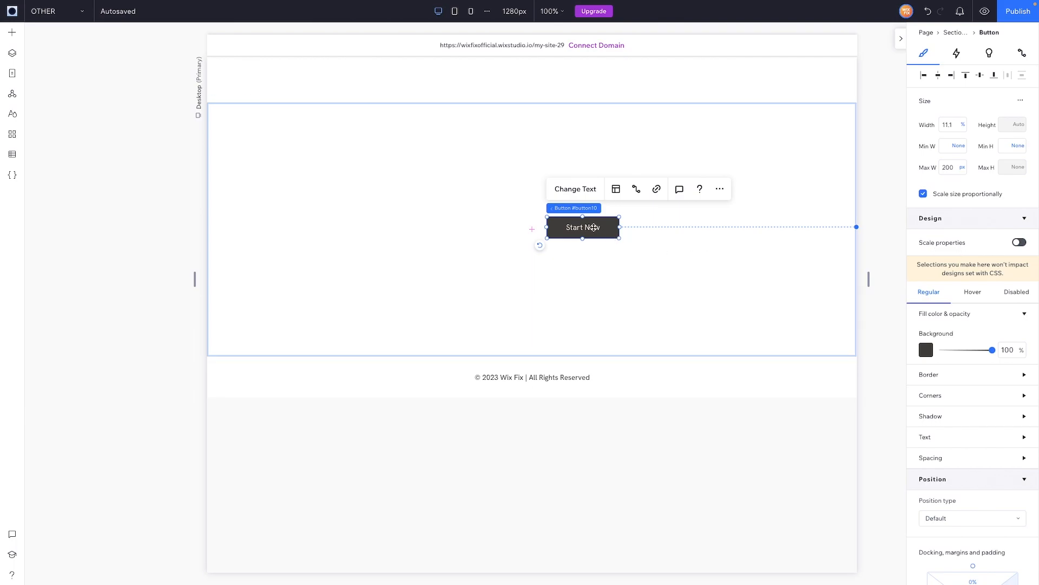
pyautogui.click(593, 229)
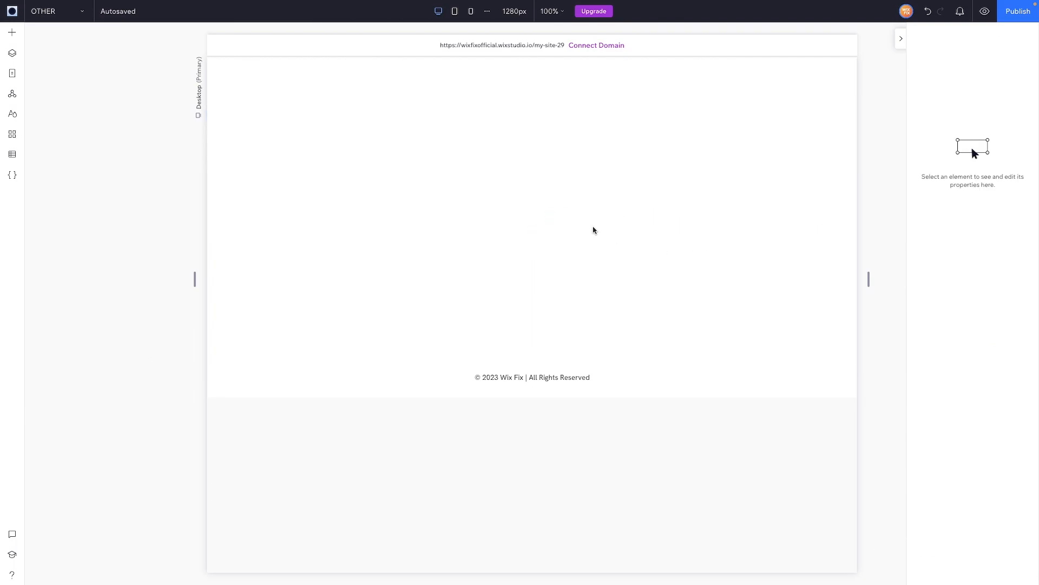
pyautogui.moveTo(12, 32)
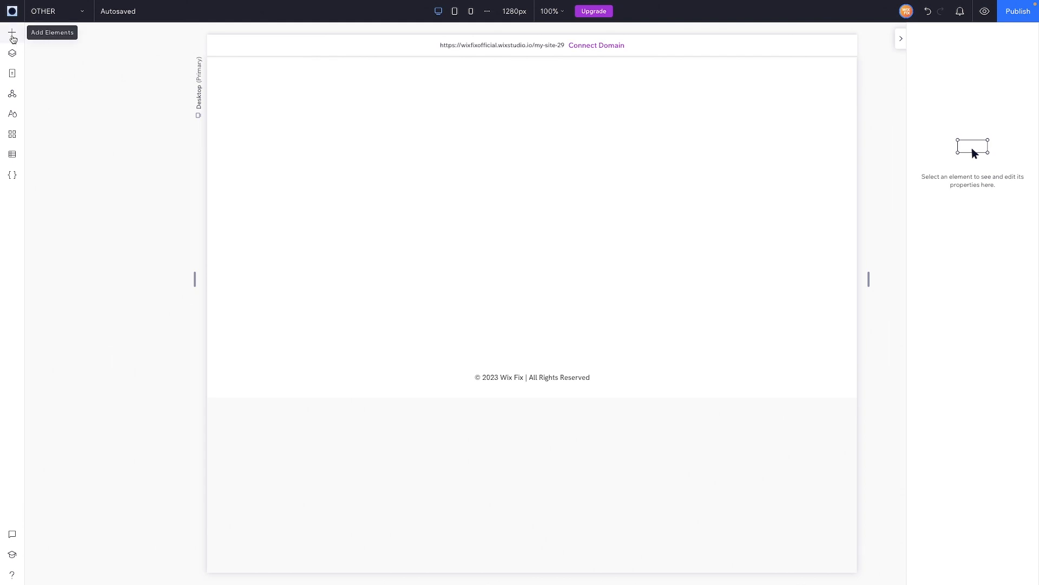
# - Add a container with CLICK ME text to the section and centre-align the text
pyautogui.click(12, 32)
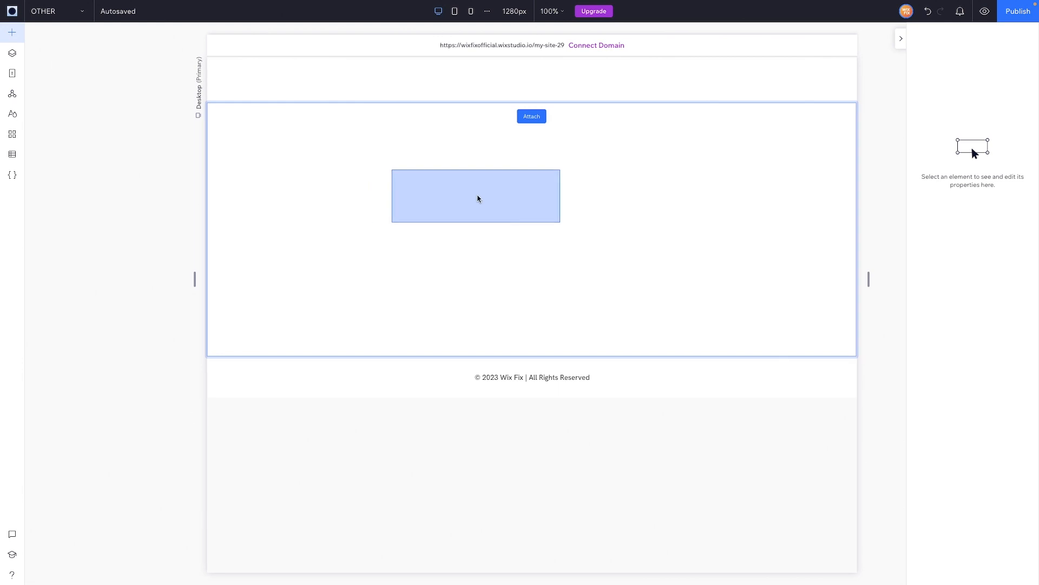
pyautogui.click(475, 196)
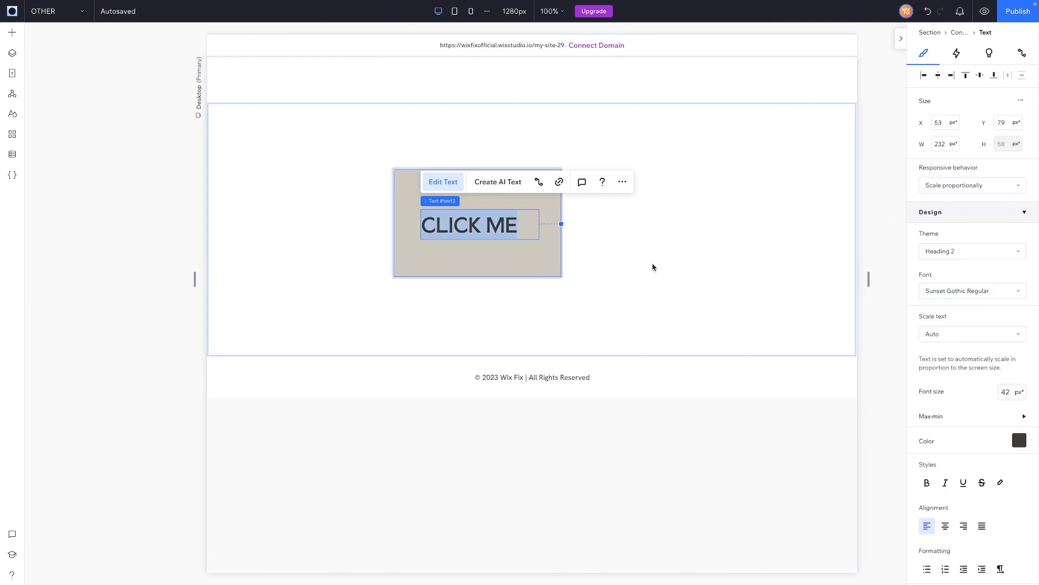
pyautogui.click(946, 527)
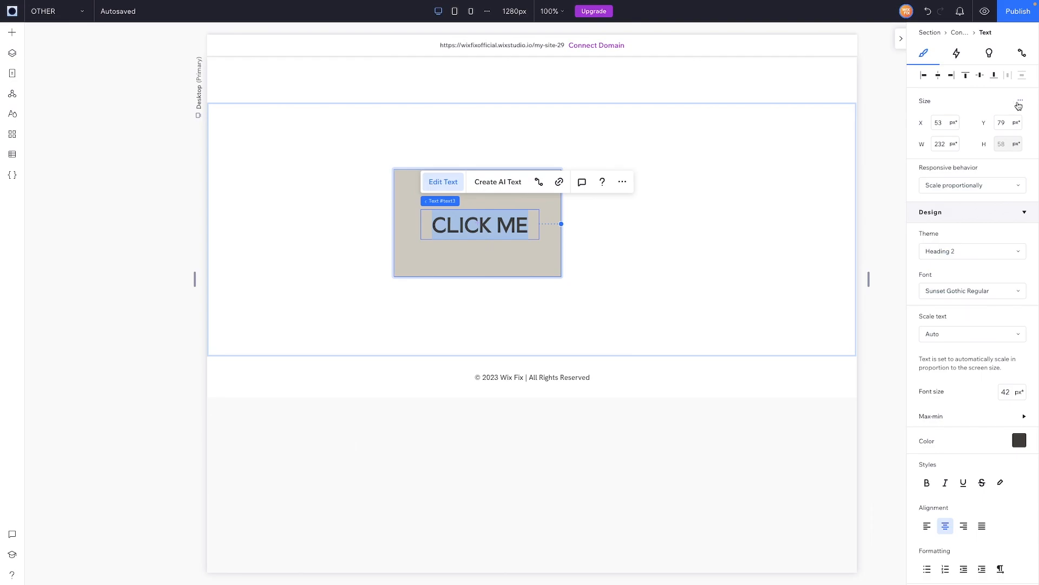
# - Give the text advanced sizing: max-content width and font scaling between 13 and 24 px
pyautogui.click(1020, 103)
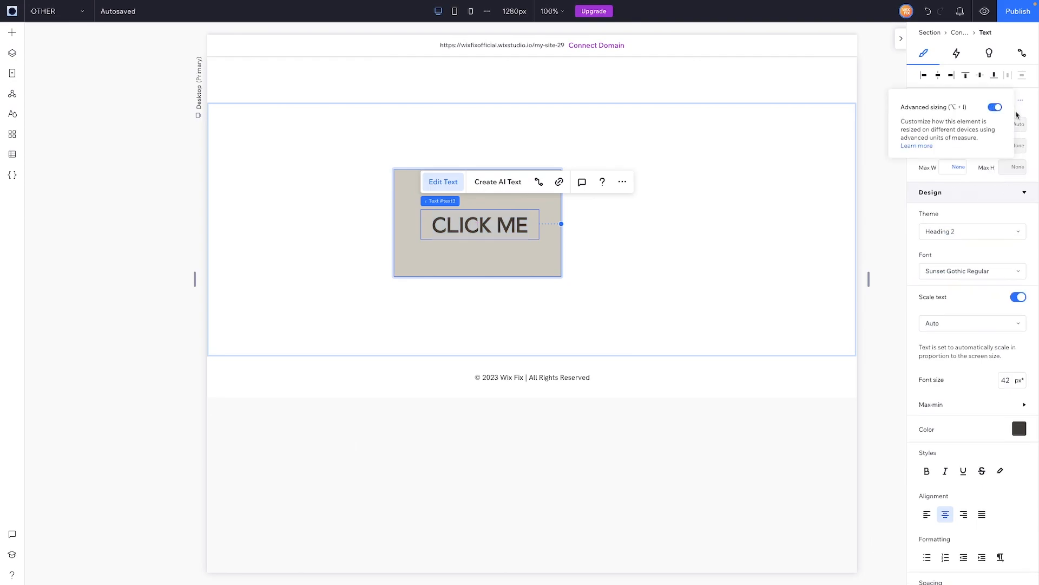
pyautogui.click(958, 125)
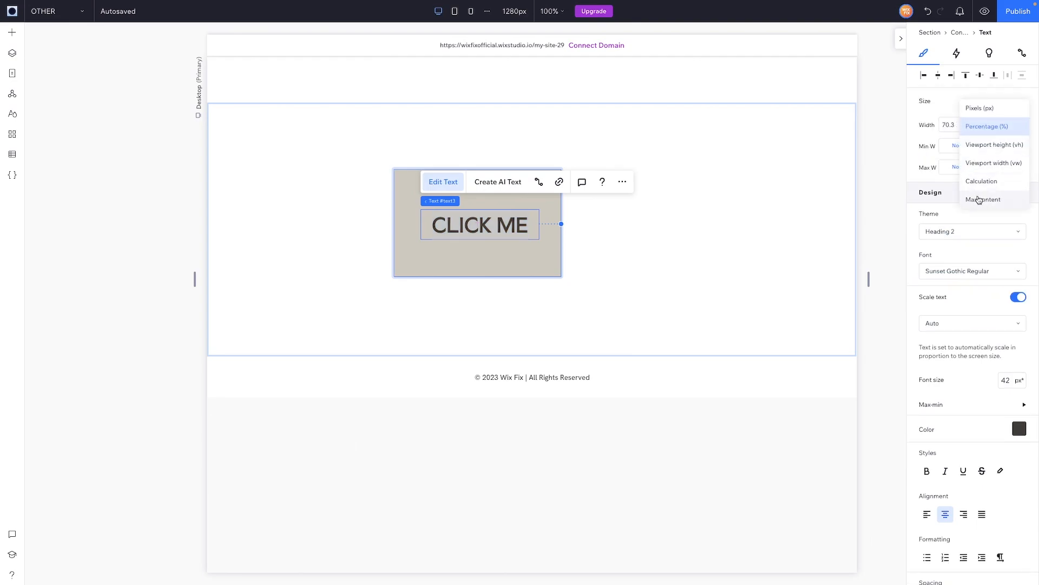
pyautogui.click(984, 199)
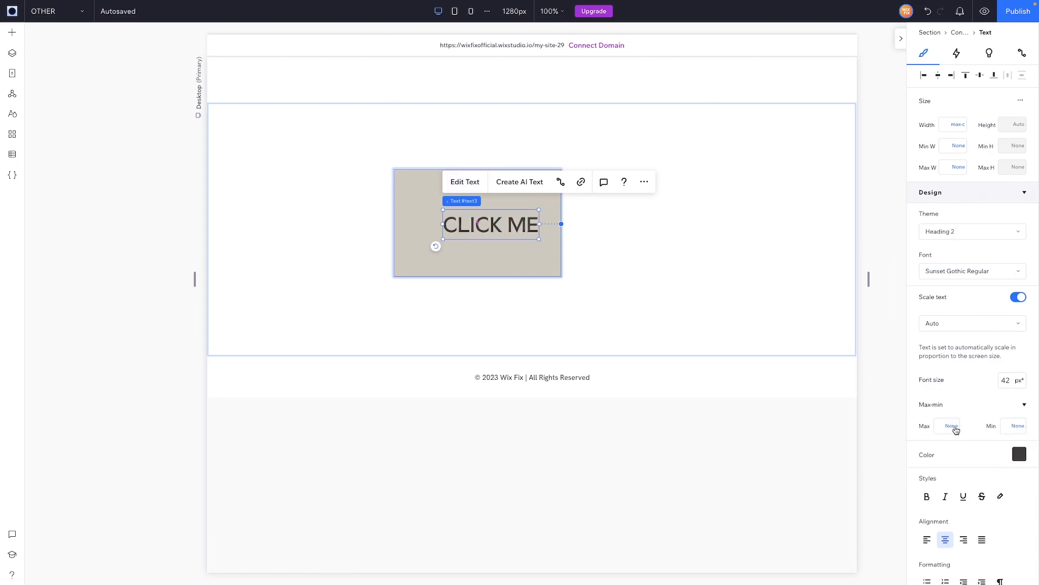
pyautogui.click(947, 425)
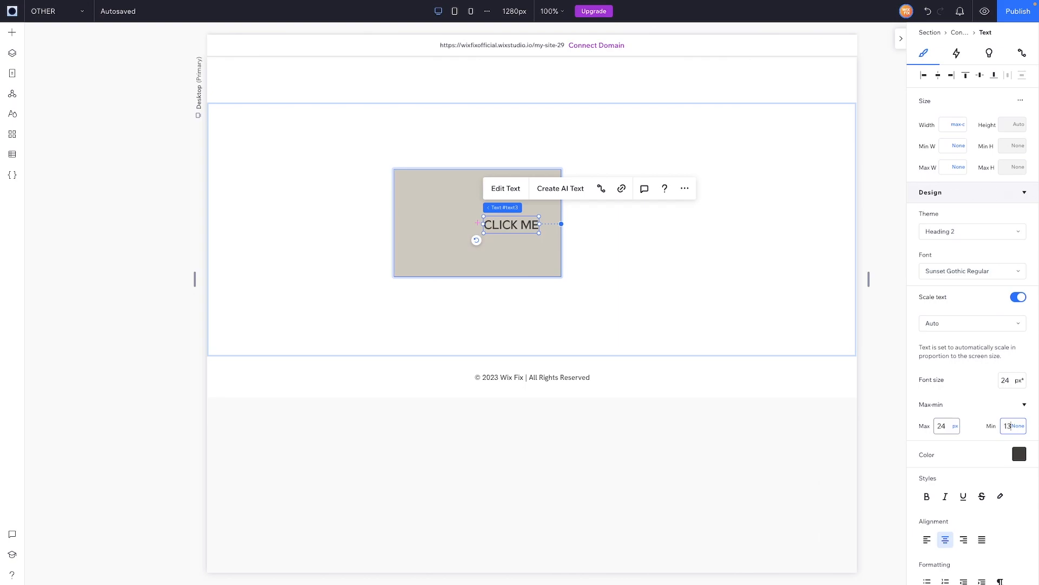
pyautogui.click(440, 197)
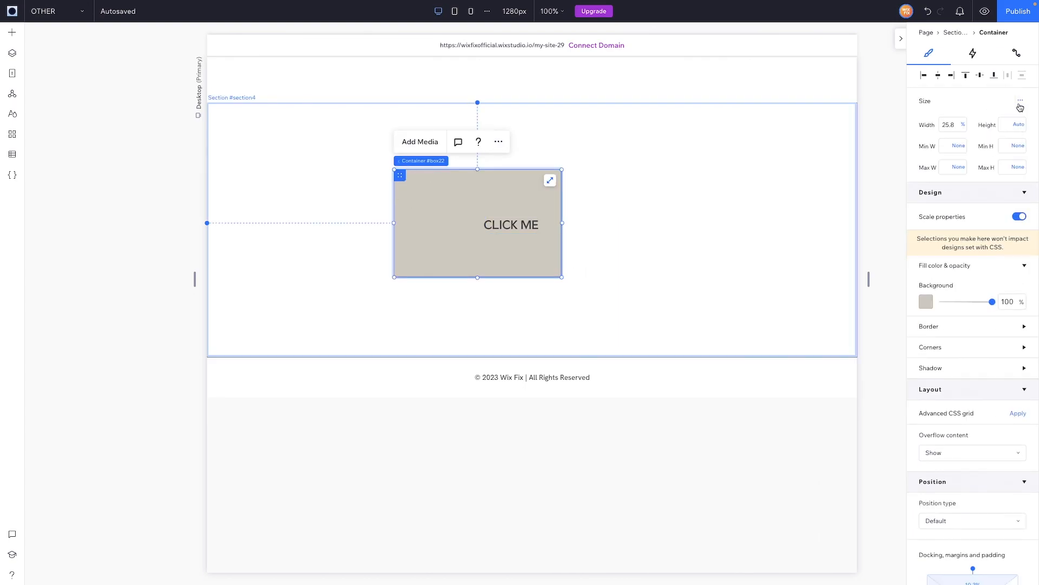
# - Set the CLICK ME text's padding to 16 px left/right and 10 px top/bottom
pyautogui.click(964, 125)
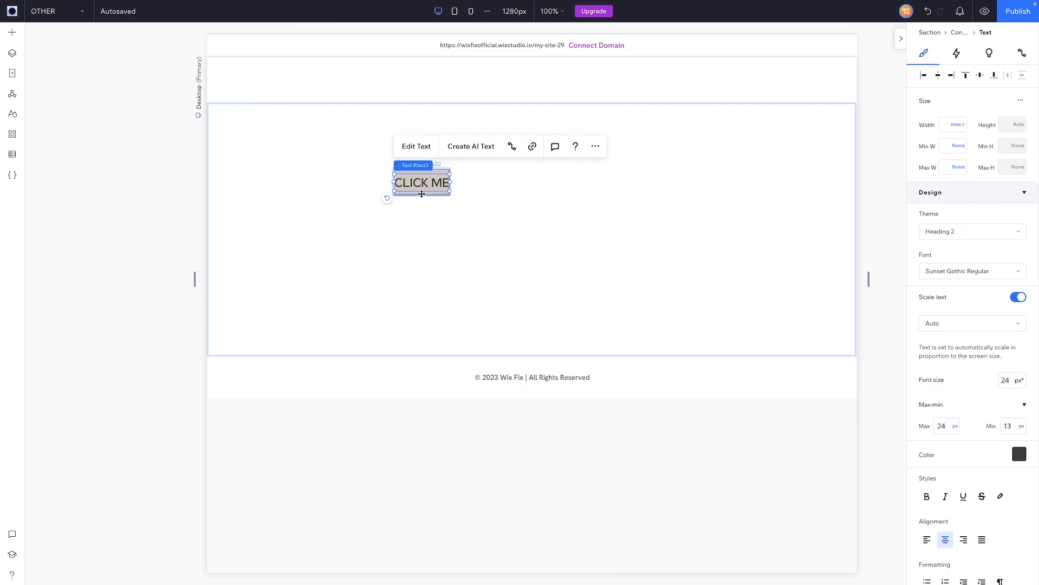
pyautogui.scroll(-3)
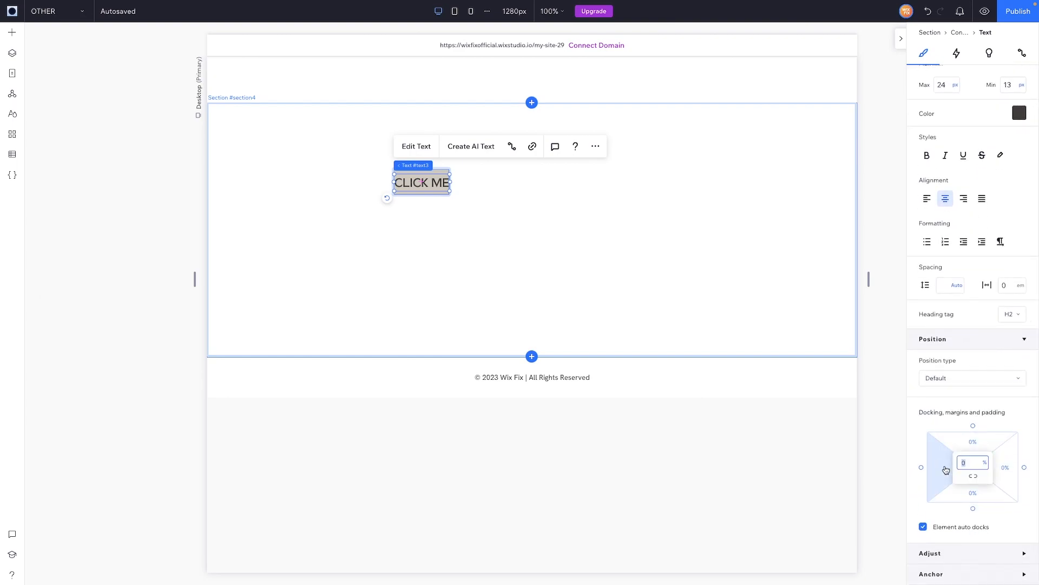
pyautogui.write('16px')
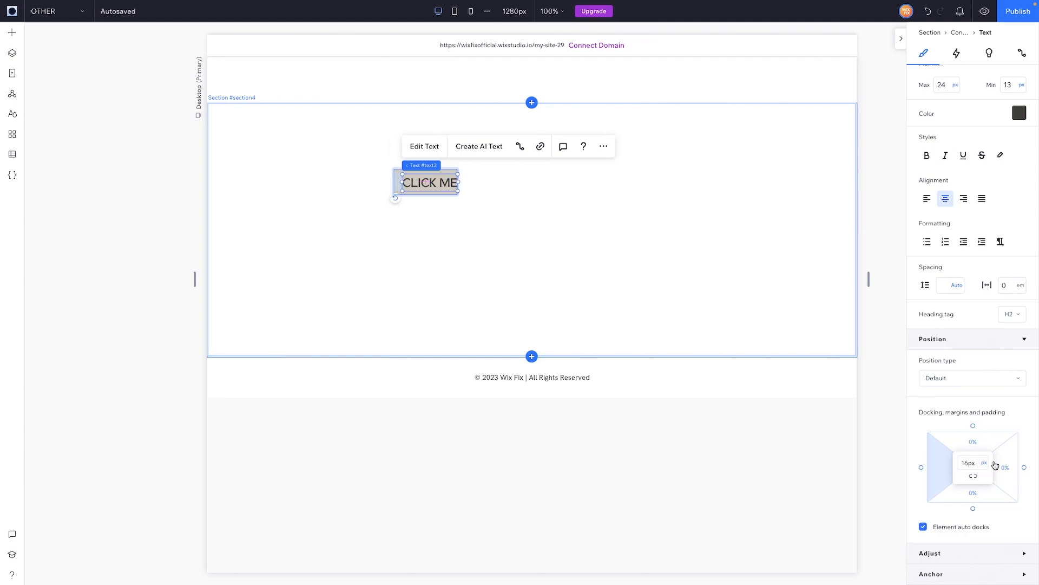
pyautogui.click(970, 462)
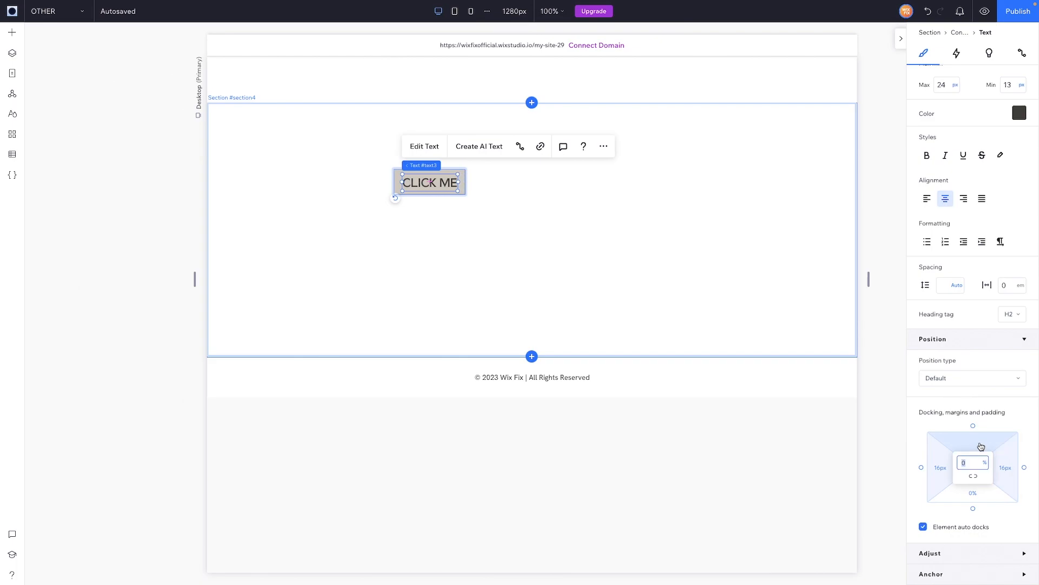
pyautogui.write('10')
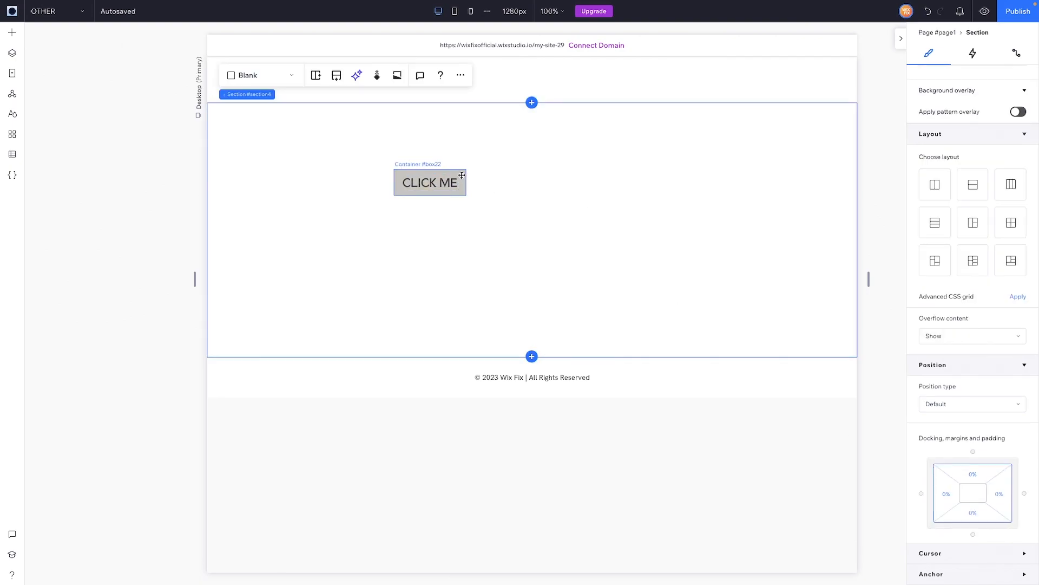
# - Change the CLICK ME container's background fill from grey to theme yellow
pyautogui.click(430, 182)
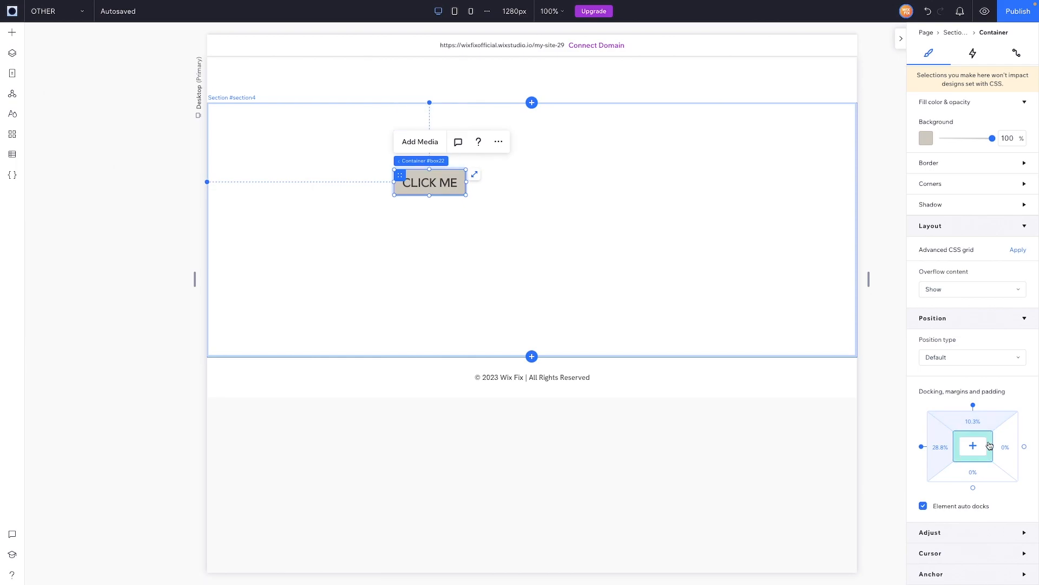
pyautogui.click(925, 138)
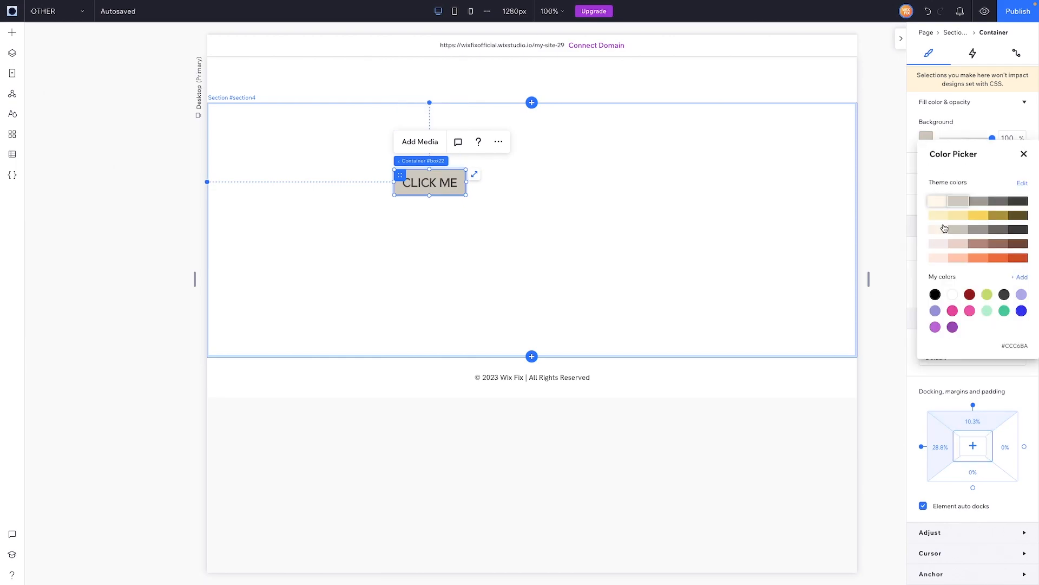
pyautogui.click(973, 215)
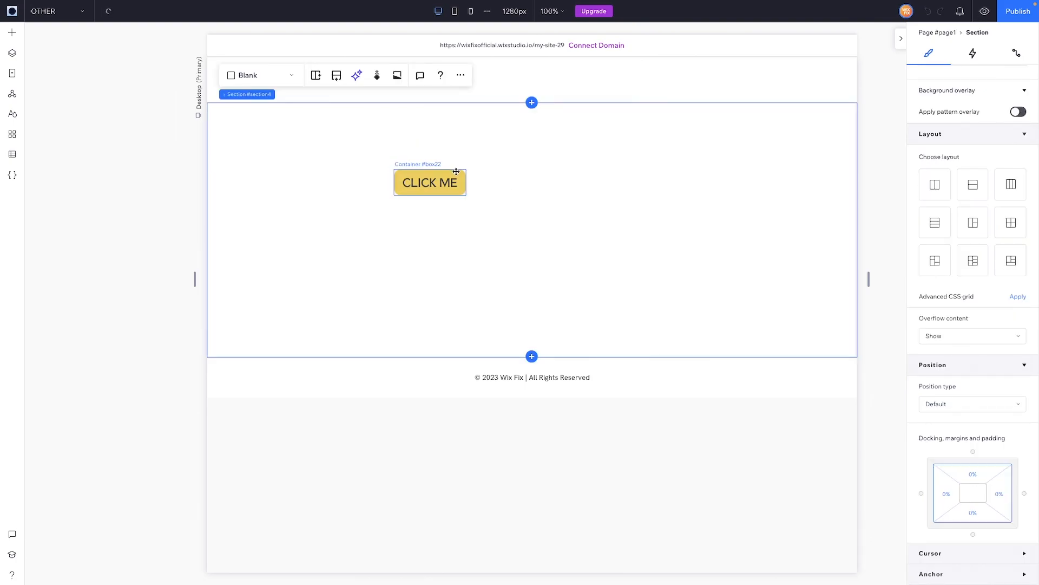
pyautogui.click(430, 182)
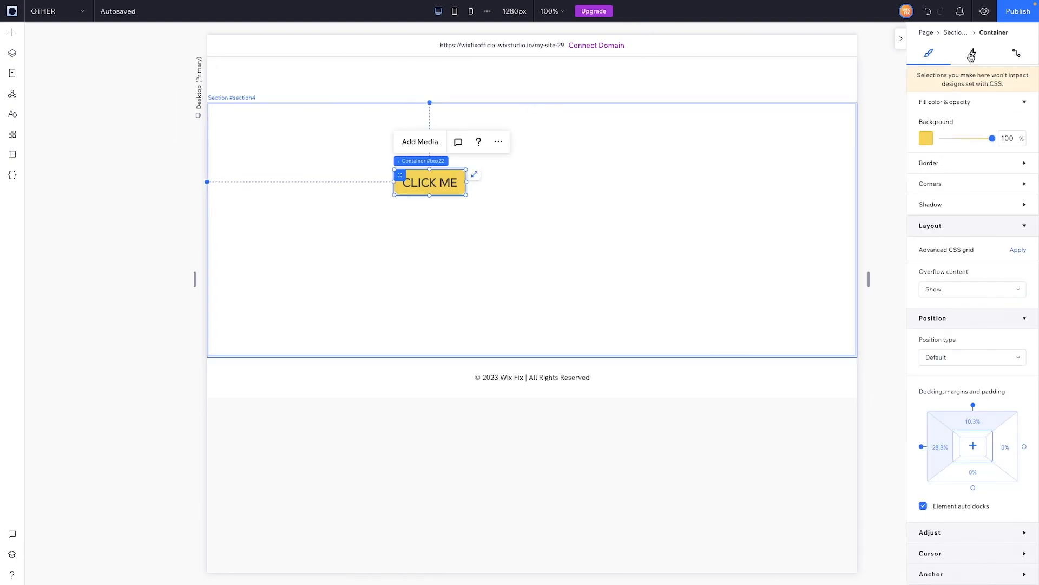
# - Create custom hover Animation 1 on the container that turns its background orange
pyautogui.click(972, 55)
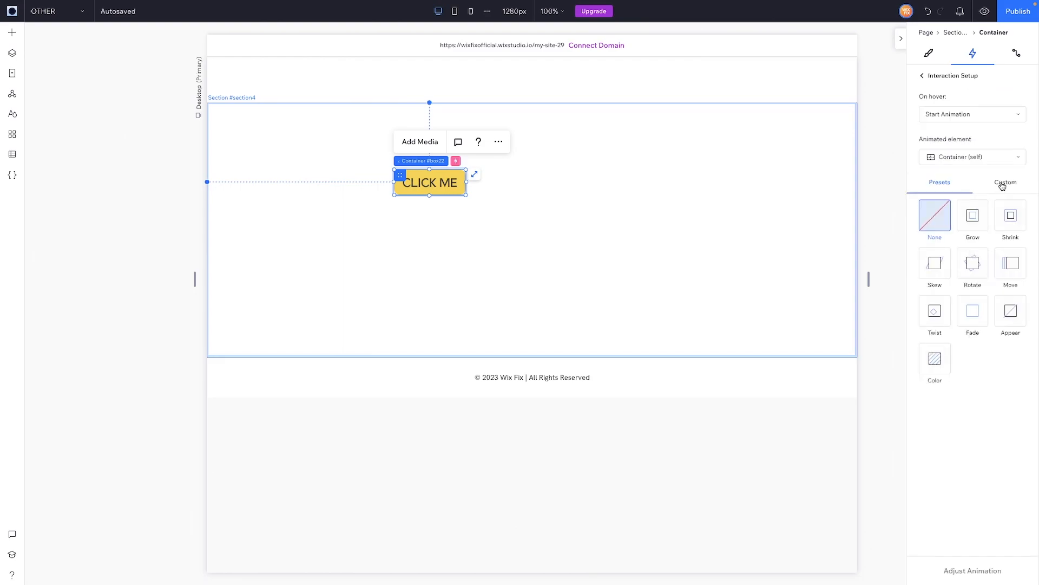
pyautogui.click(1006, 182)
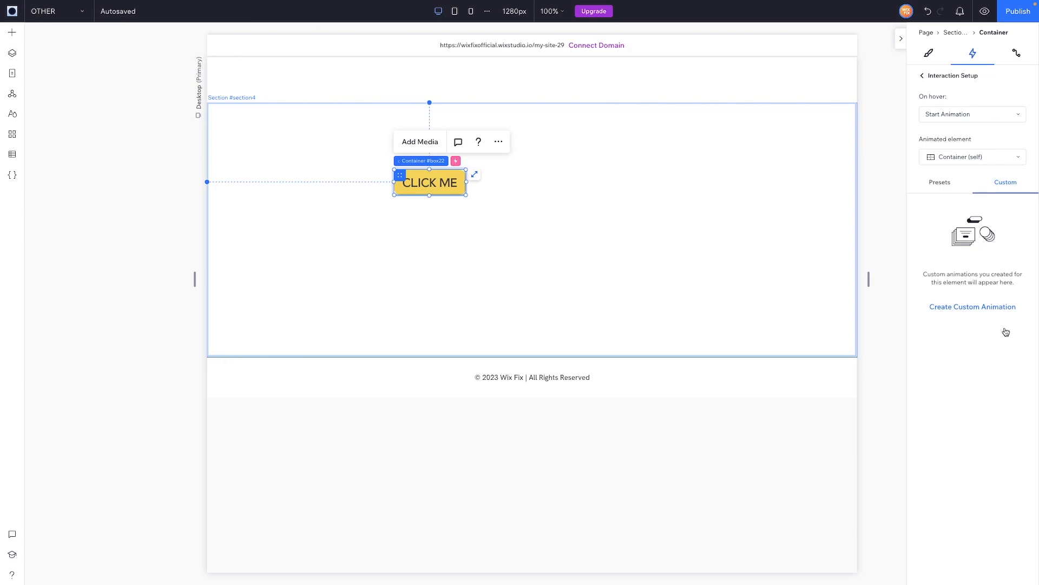
pyautogui.click(972, 307)
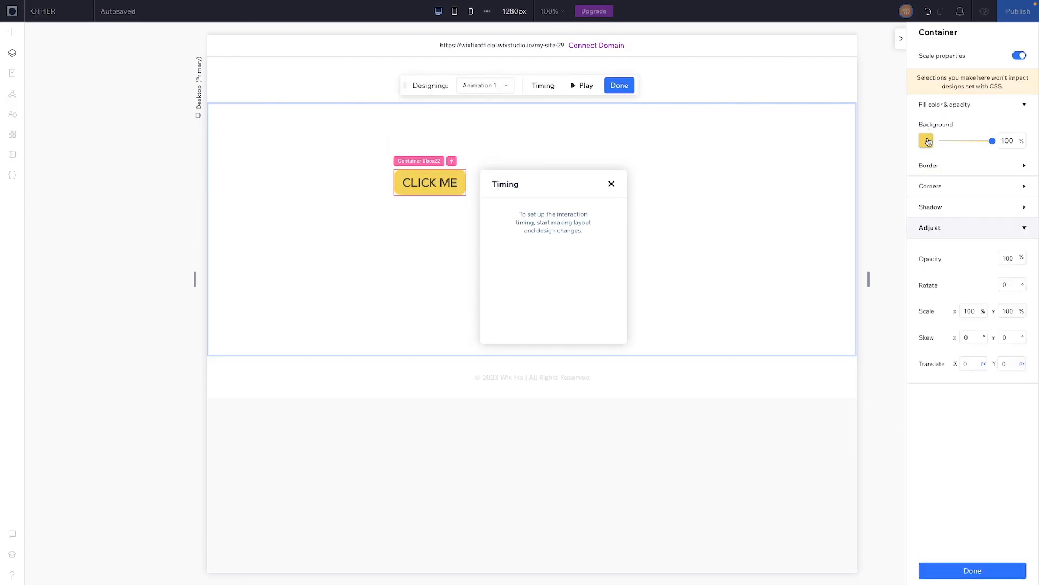
pyautogui.click(926, 139)
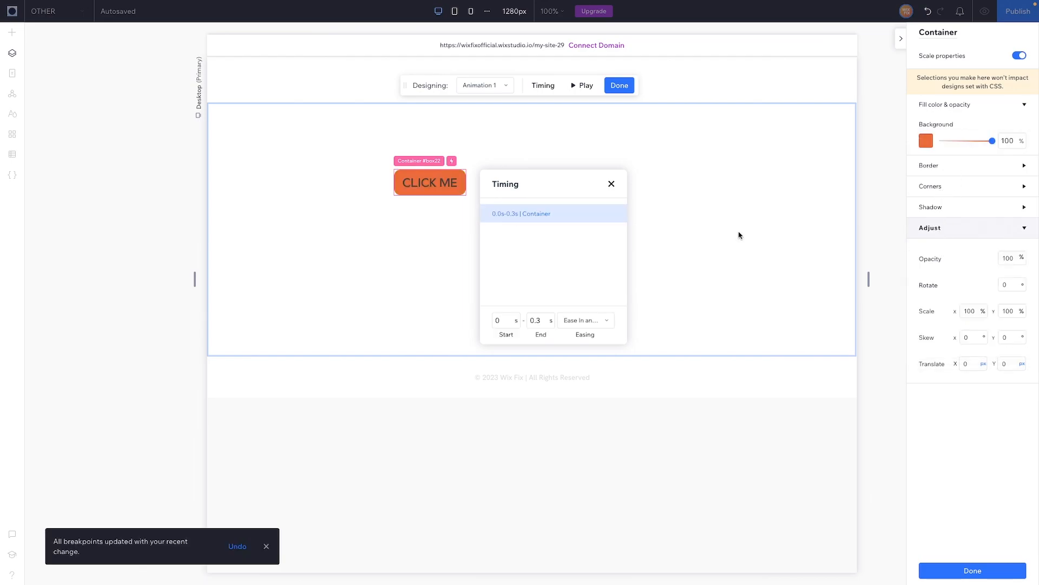
pyautogui.click(429, 182)
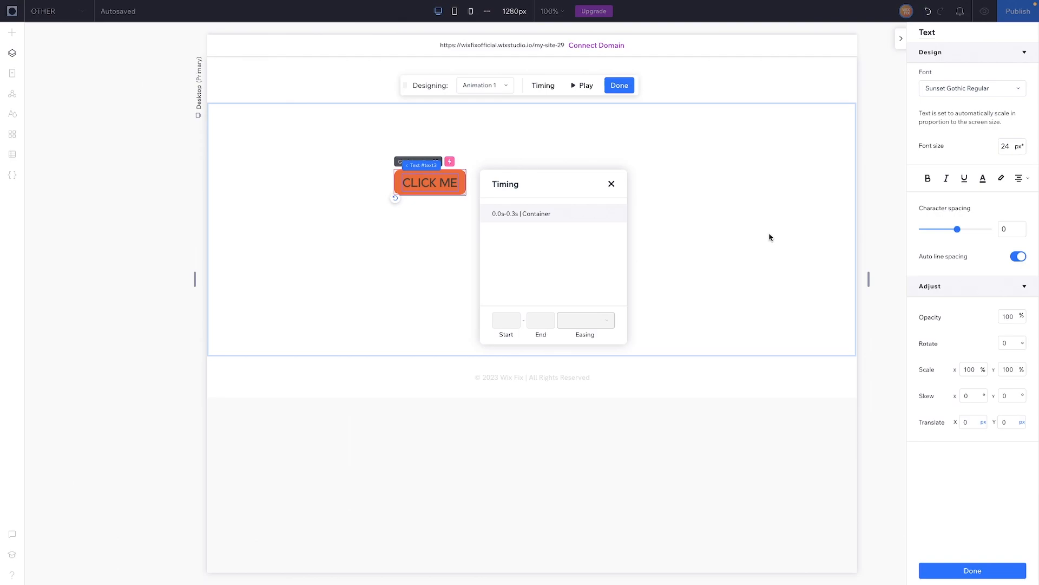
pyautogui.click(983, 178)
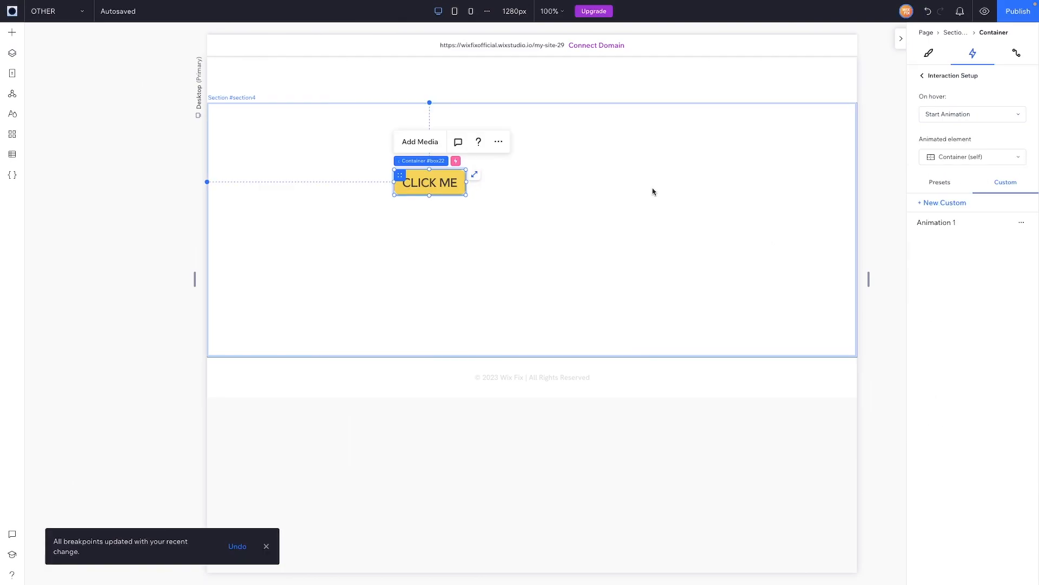
# - Add a button over the container and clear its text in Button Settings
pyautogui.click(937, 222)
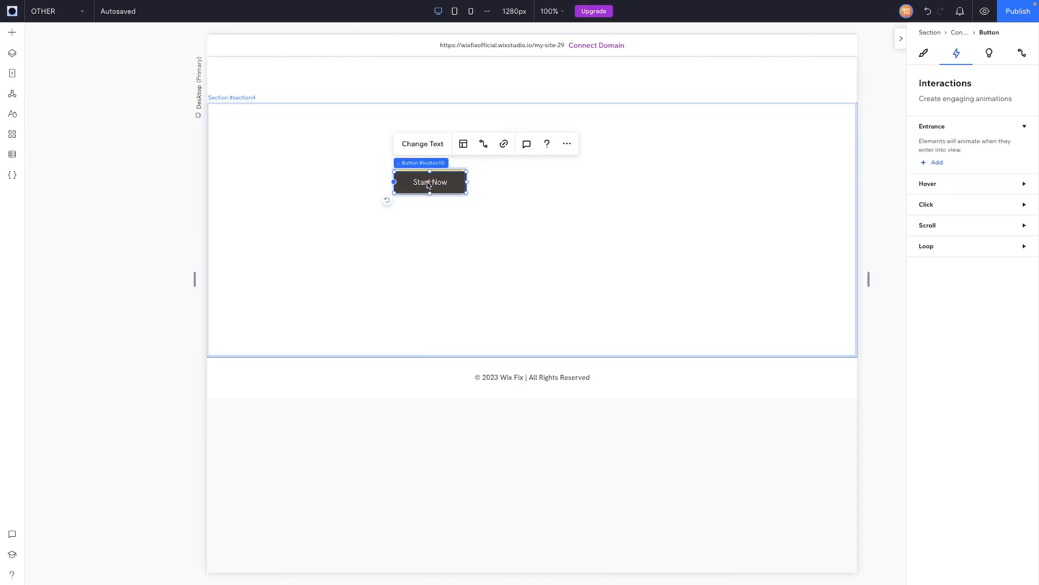
pyautogui.click(422, 144)
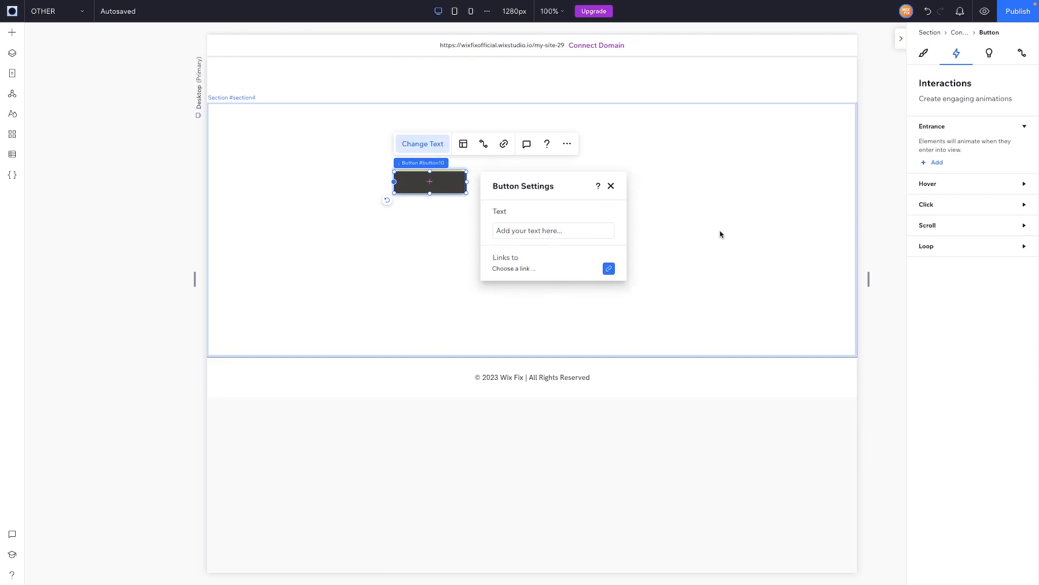
pyautogui.click(923, 53)
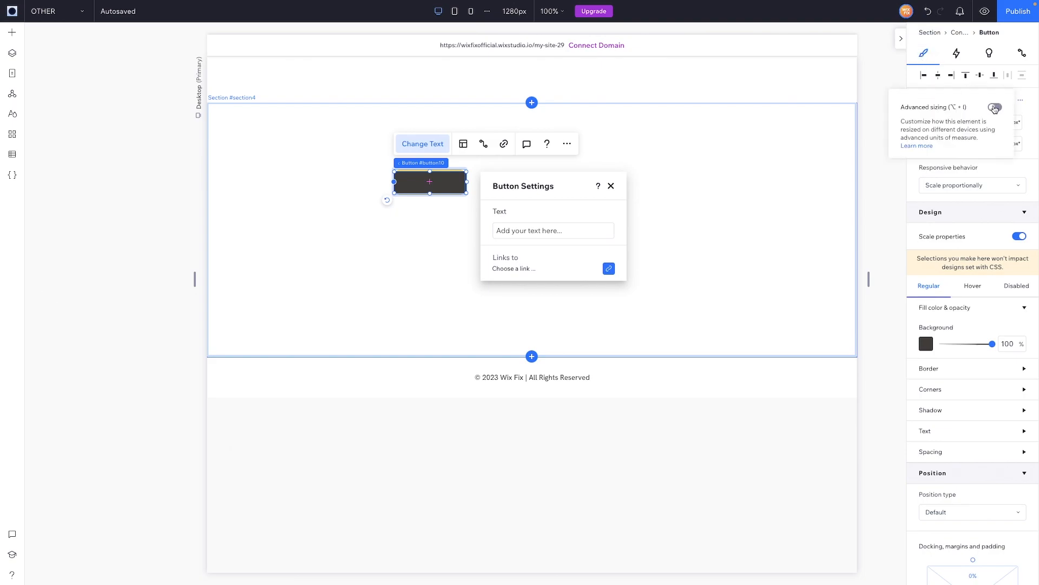
# - Size the button with advanced units to 100% width and 100% minimum height, unscaled
pyautogui.click(995, 108)
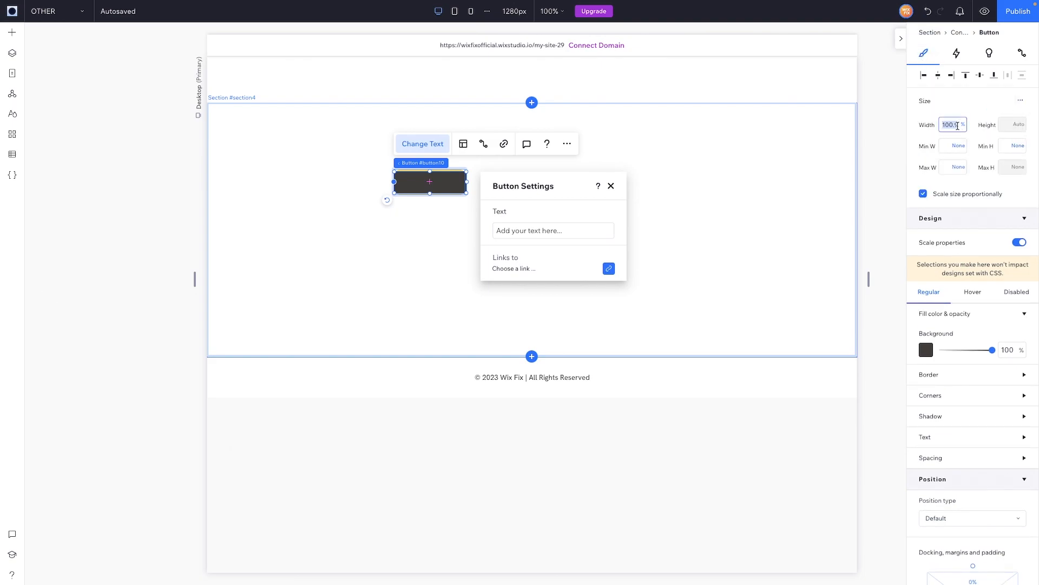
pyautogui.click(923, 194)
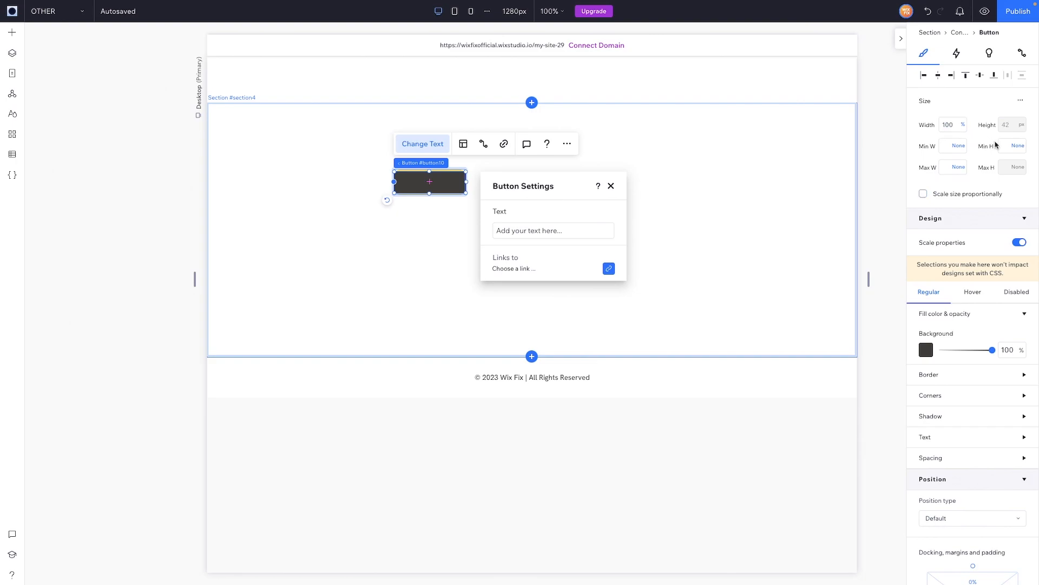
pyautogui.click(923, 194)
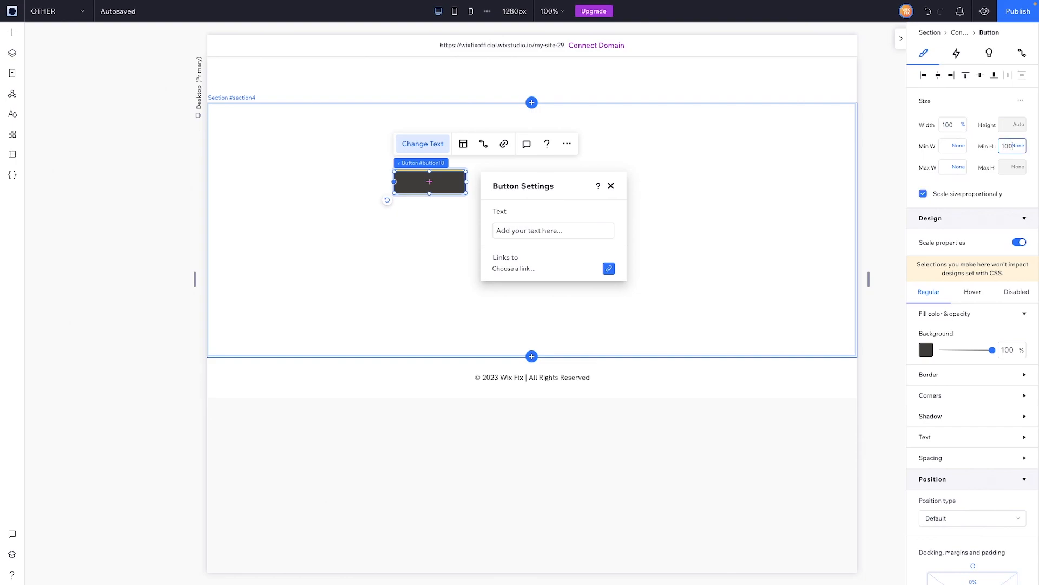
pyautogui.click(922, 193)
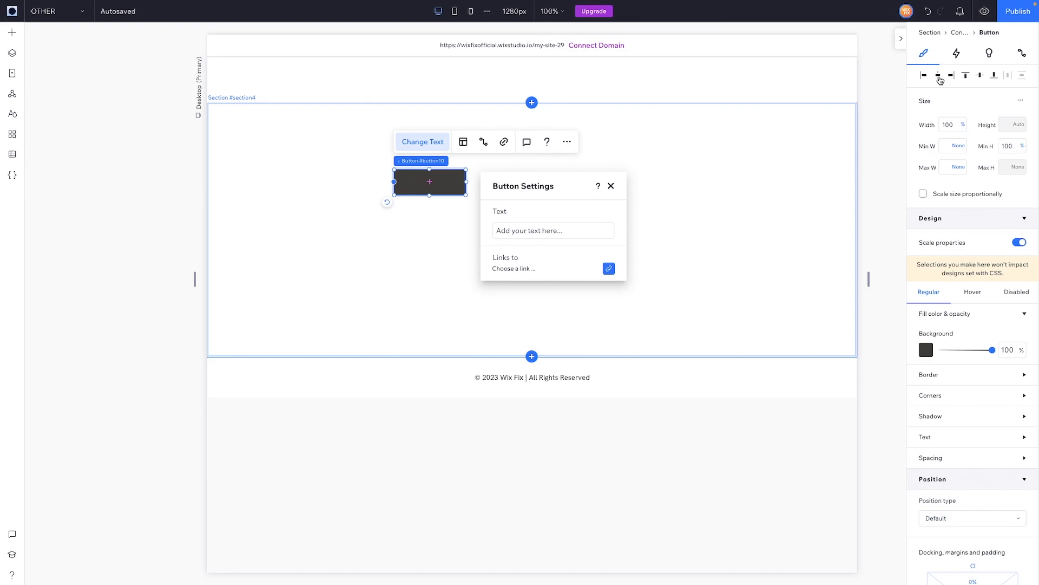
pyautogui.moveTo(939, 282)
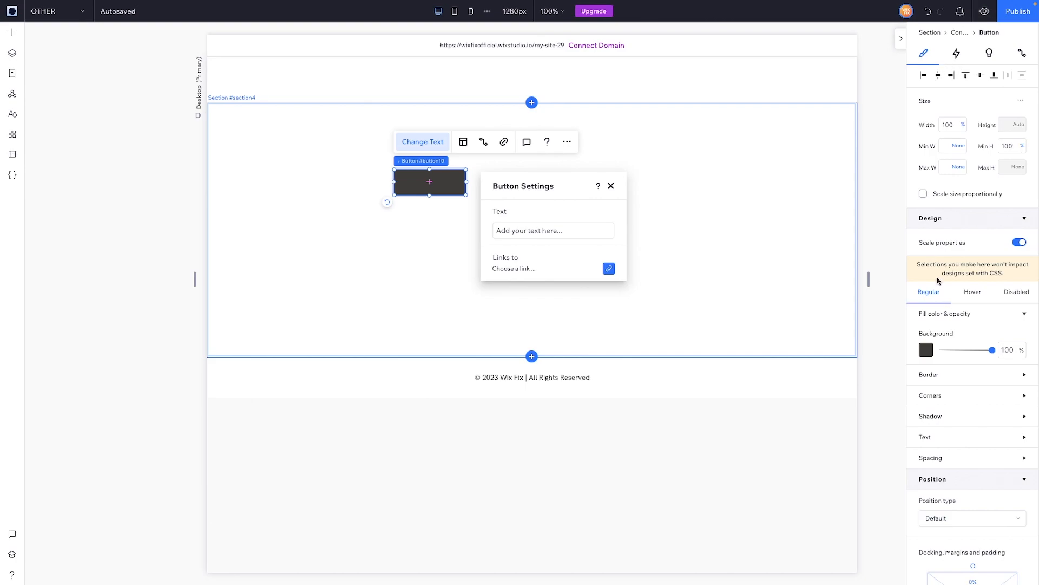
# - Set the overlay button's background opacity to 0 for Regular and Hover, then preview the site
pyautogui.click(1010, 349)
pyautogui.write('0')
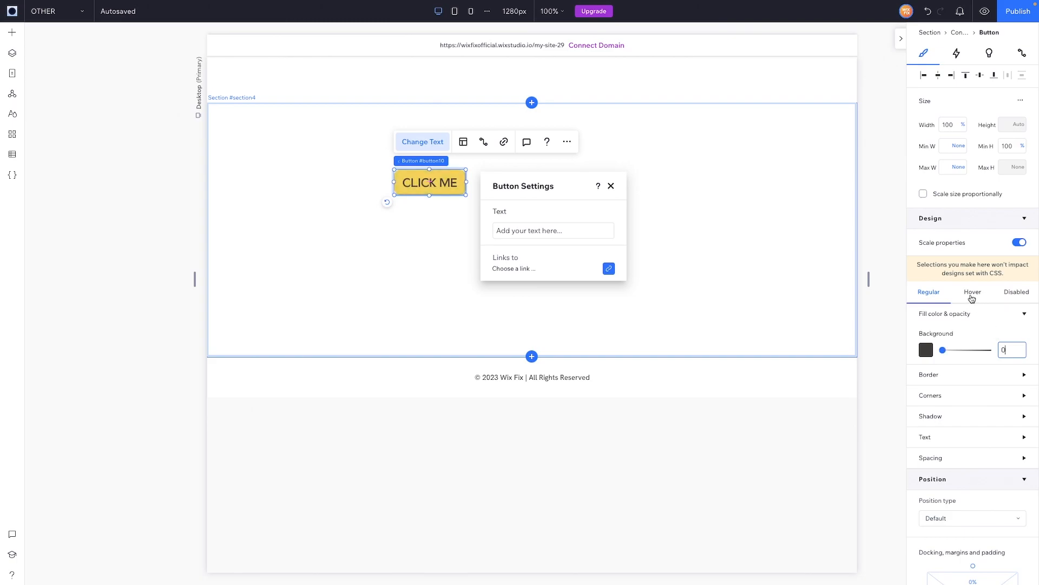
pyautogui.click(973, 292)
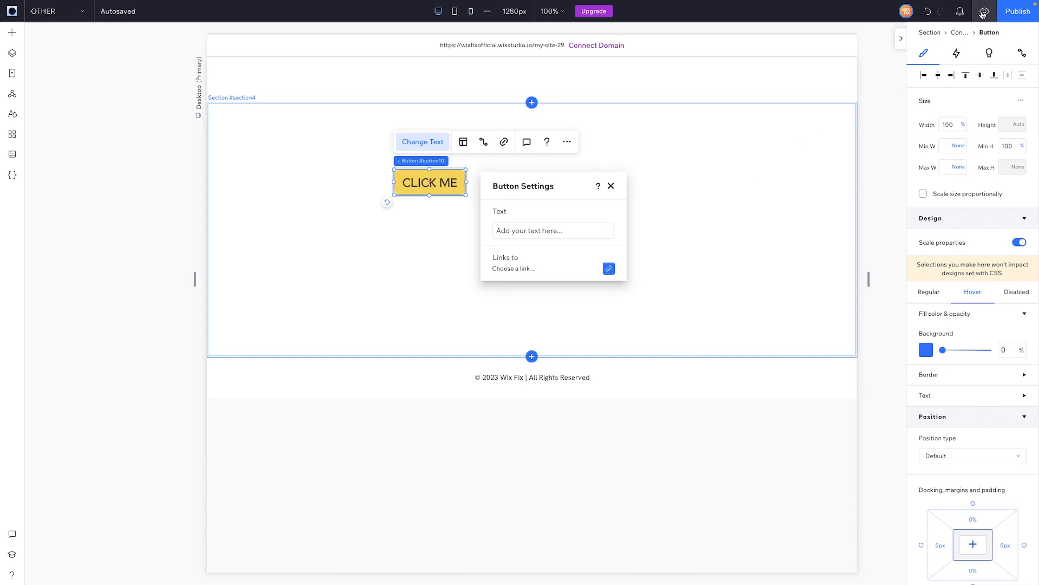
pyautogui.click(988, 11)
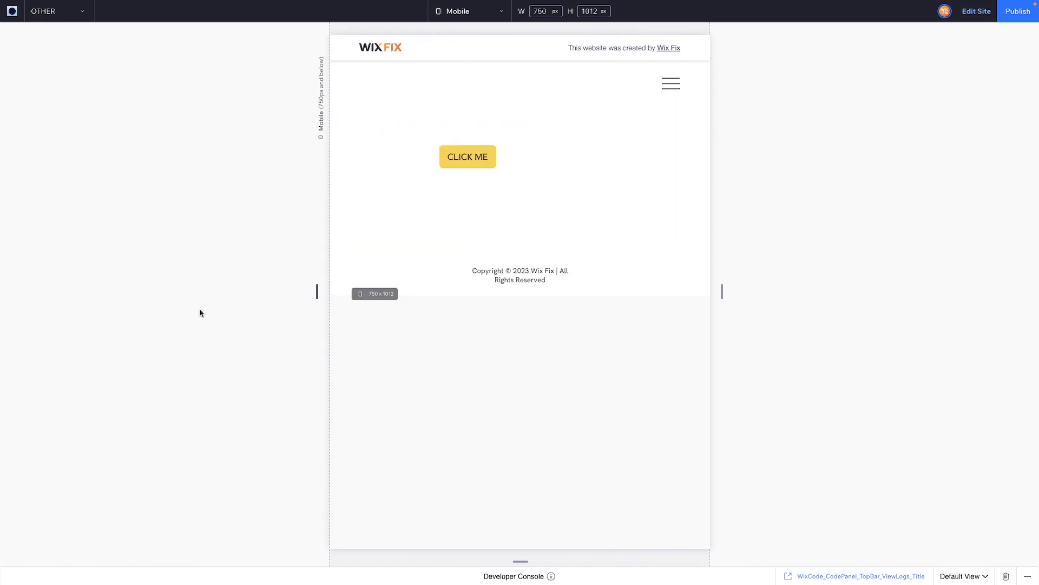
# - Return from the mobile preview to the editor via Edit Site
pyautogui.click(469, 11)
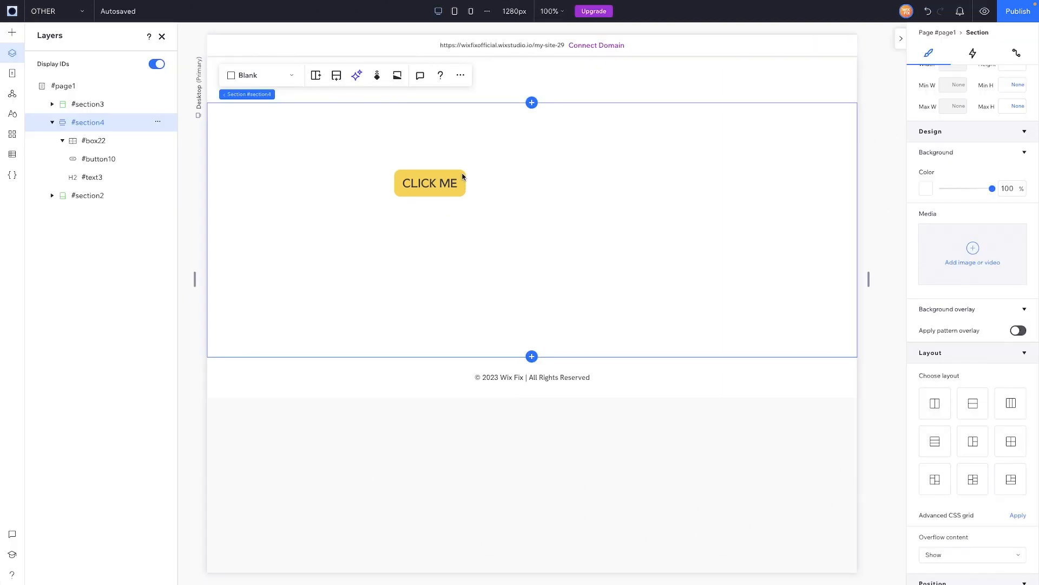
# - Select the #box22 CLICK ME container and show its More Actions menu
pyautogui.click(430, 183)
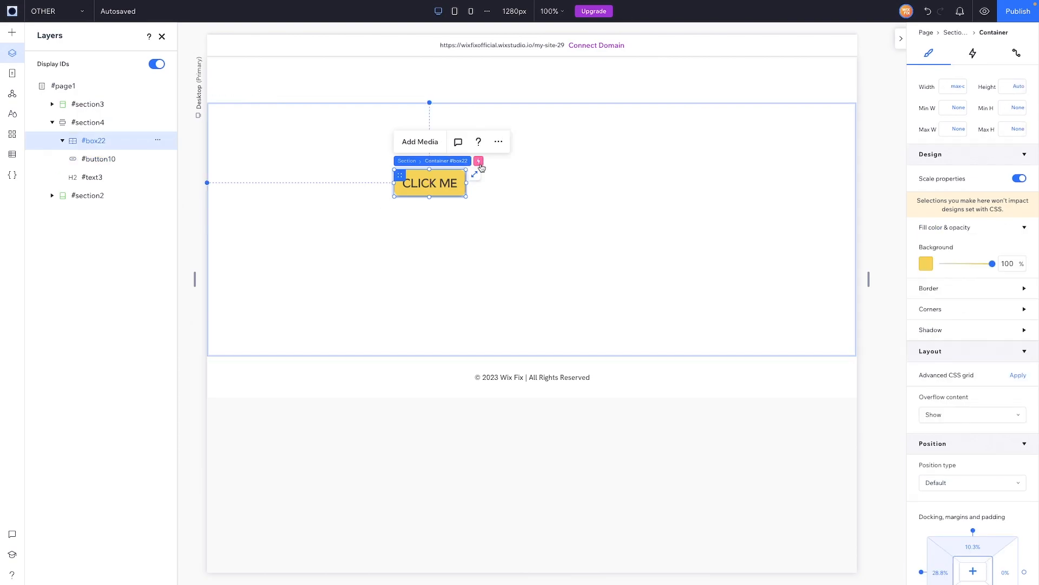
pyautogui.moveTo(498, 141)
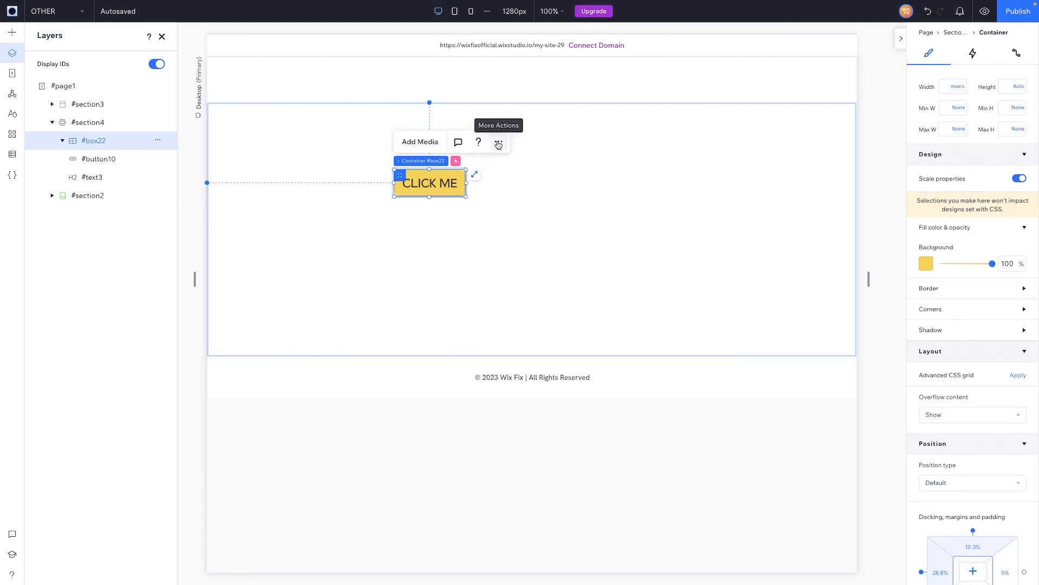
pyautogui.click(498, 144)
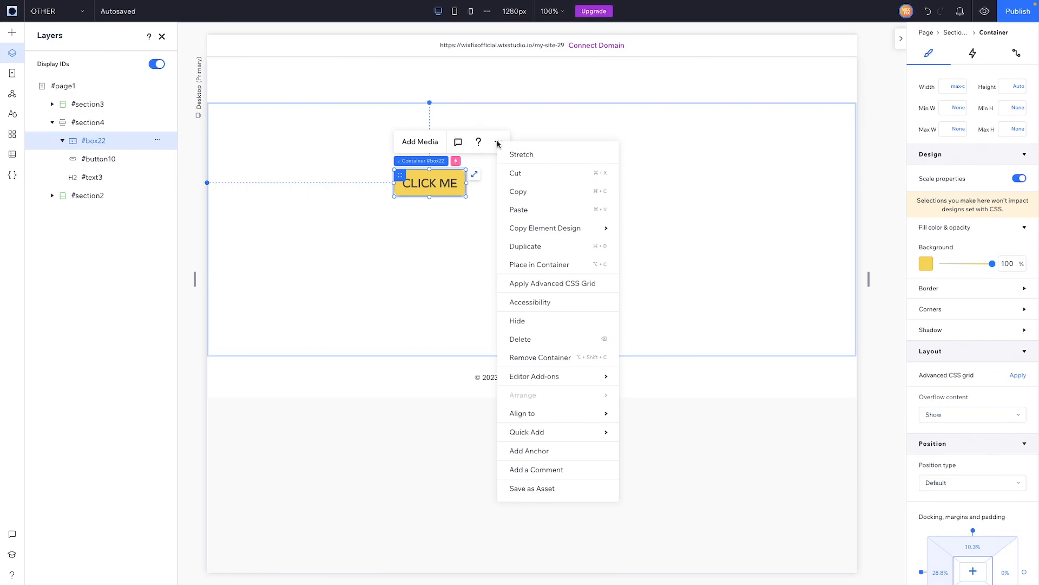
pyautogui.moveTo(531, 488)
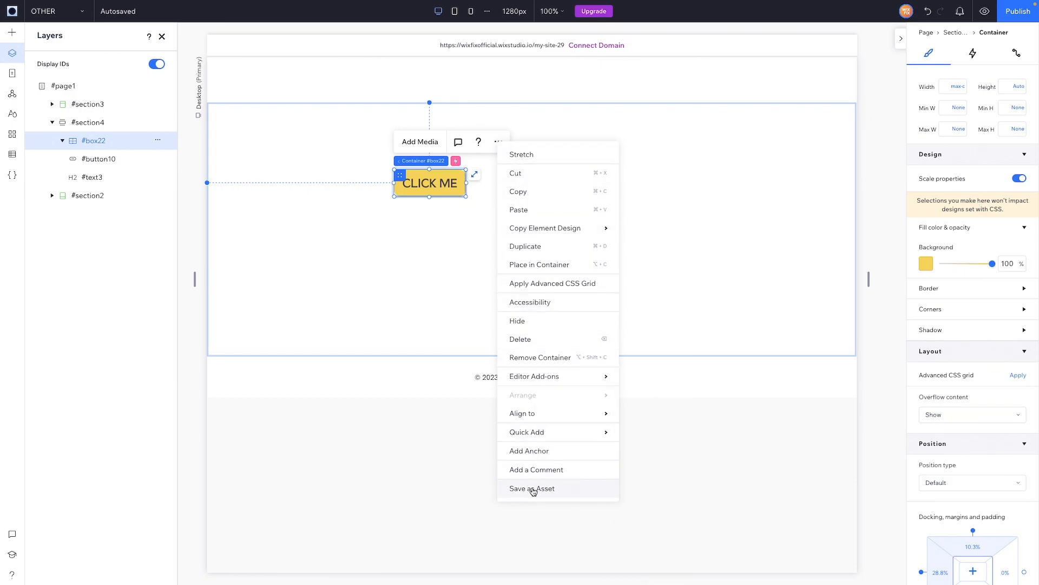